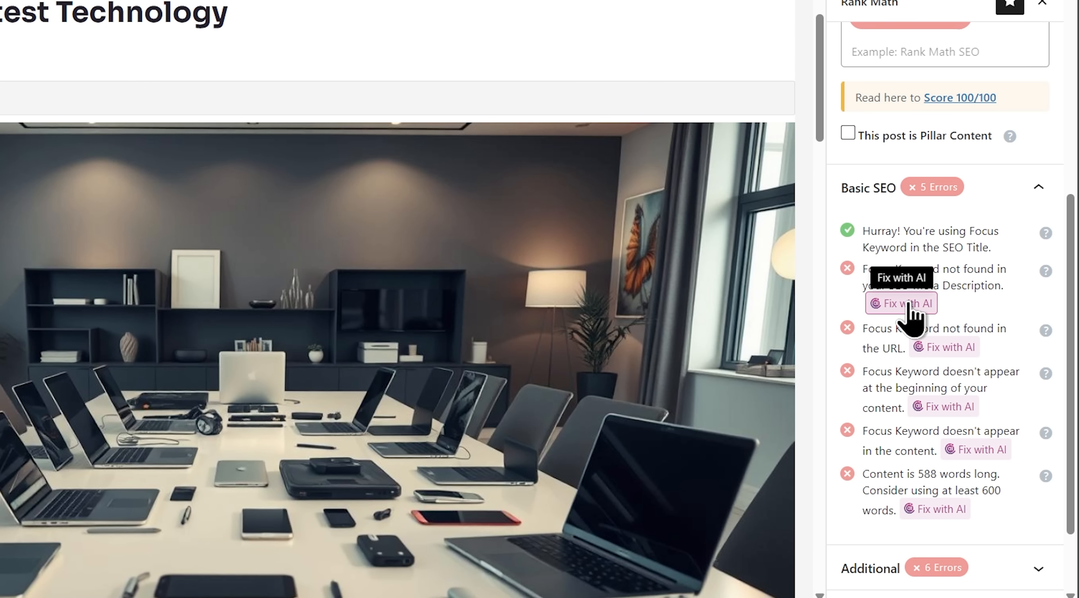
Fix the SEO title with AI and approve the second suggestion, 'Ultimate Guide to the Best Tech Reviews'
click(902, 303)
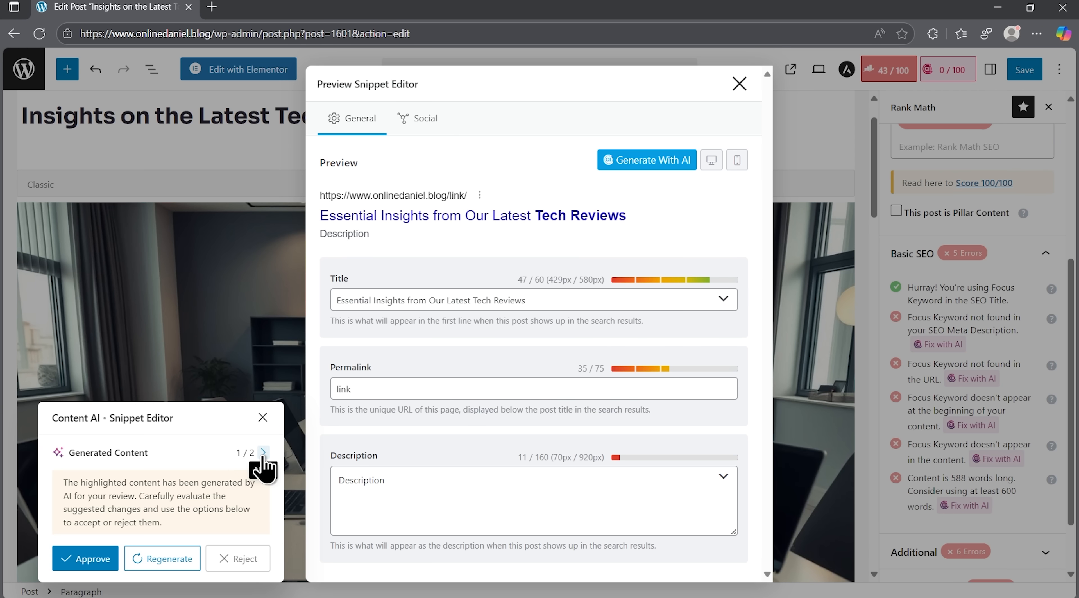
click(266, 452)
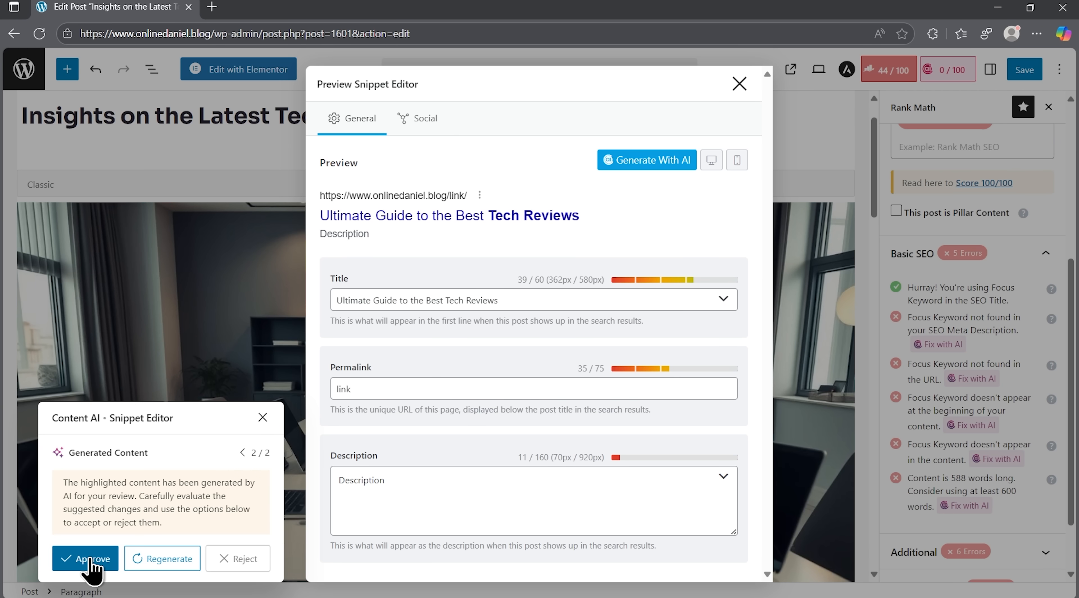
click(85, 558)
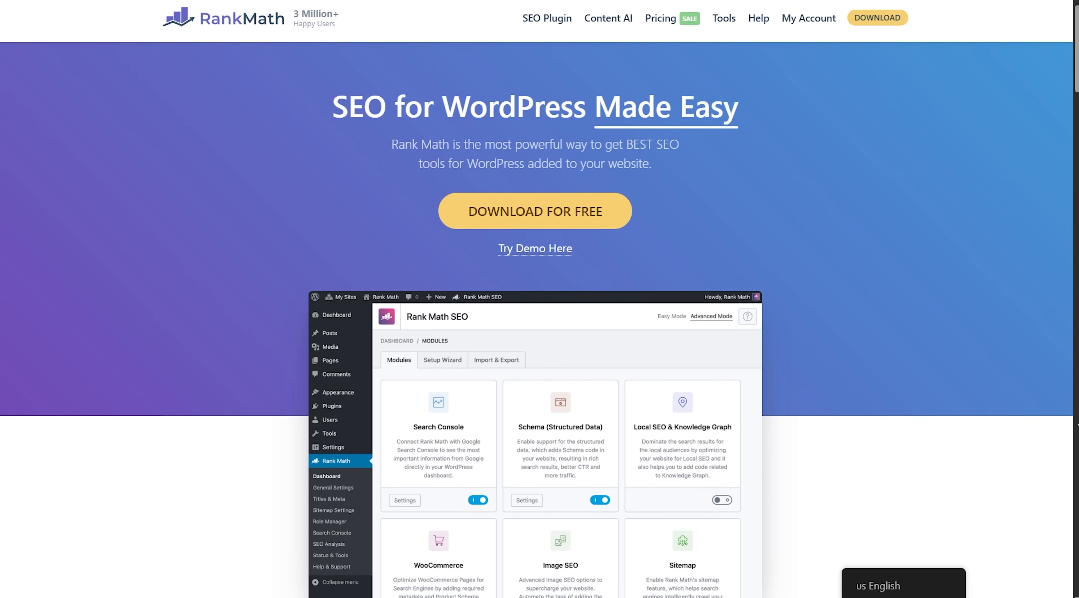
scroll(down, 3)
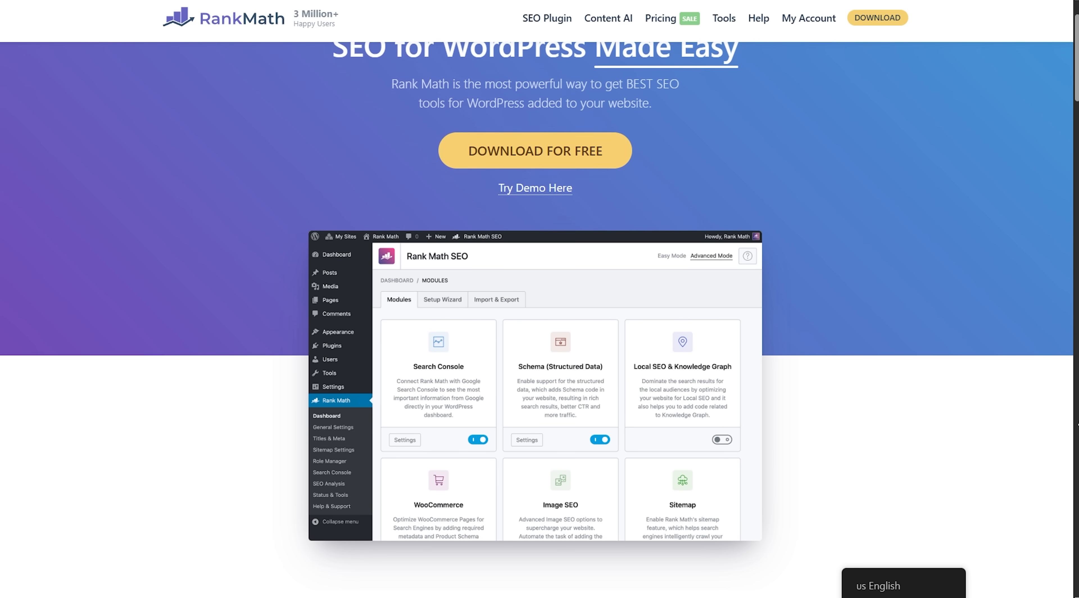
scroll(down, 3)
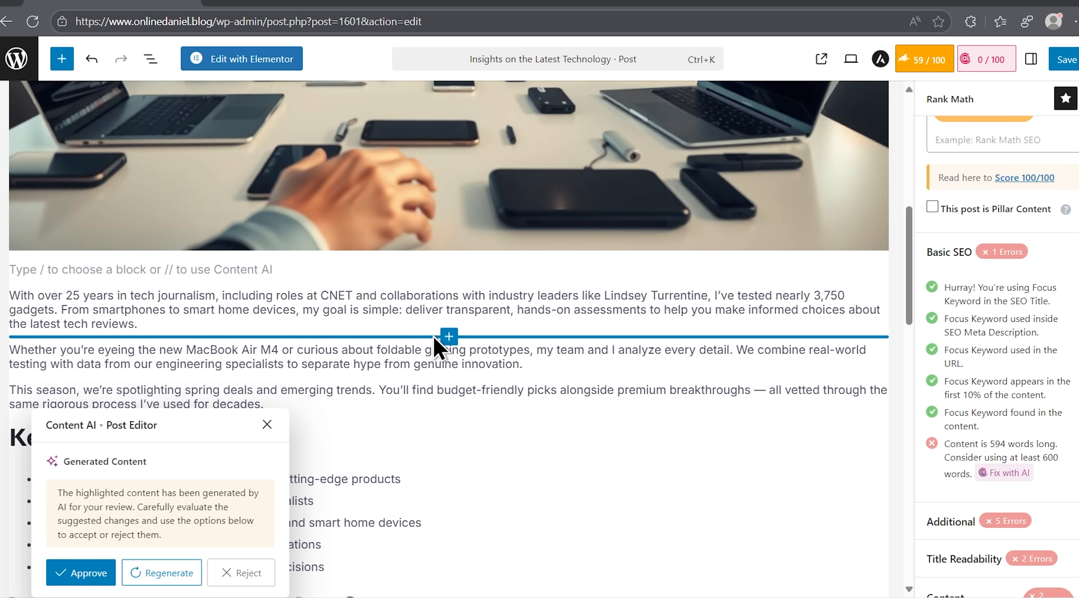
Approve the Content AI Post Editor rewrite, bringing the Rank Math score to 88/100
double_click(76, 325)
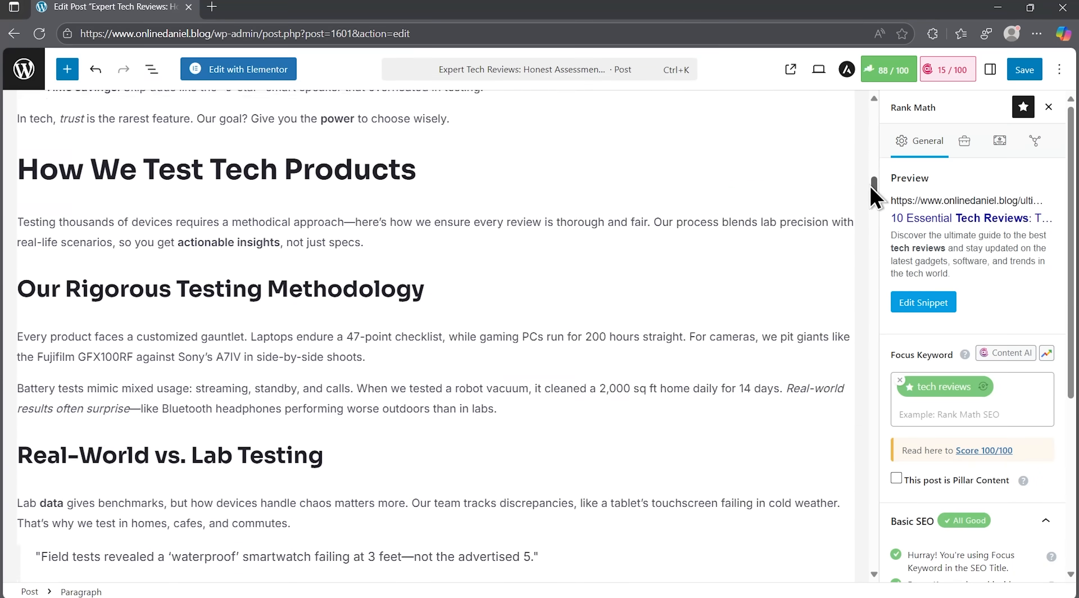
Browse the Rank Math site to the Content AI page and its Content AI Vs Human comparison table
click(986, 450)
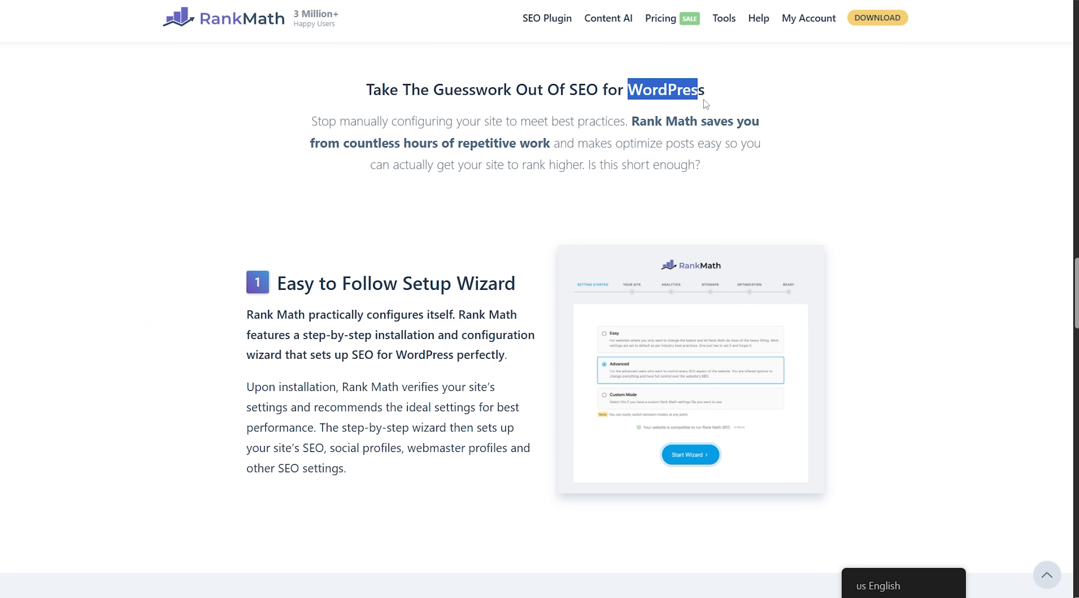
scroll(down, 3)
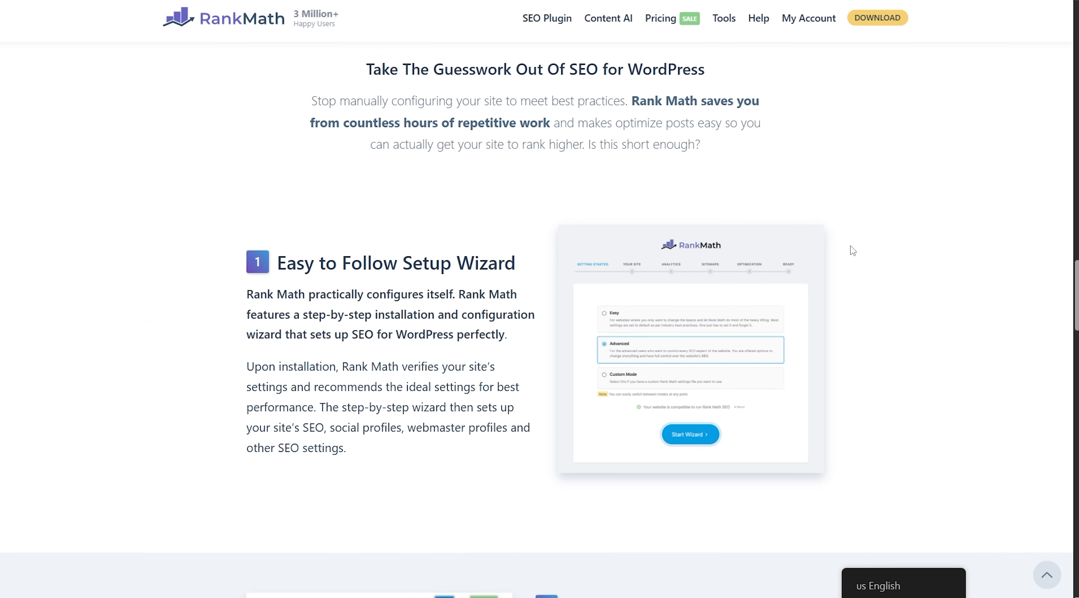
scroll(down, 3)
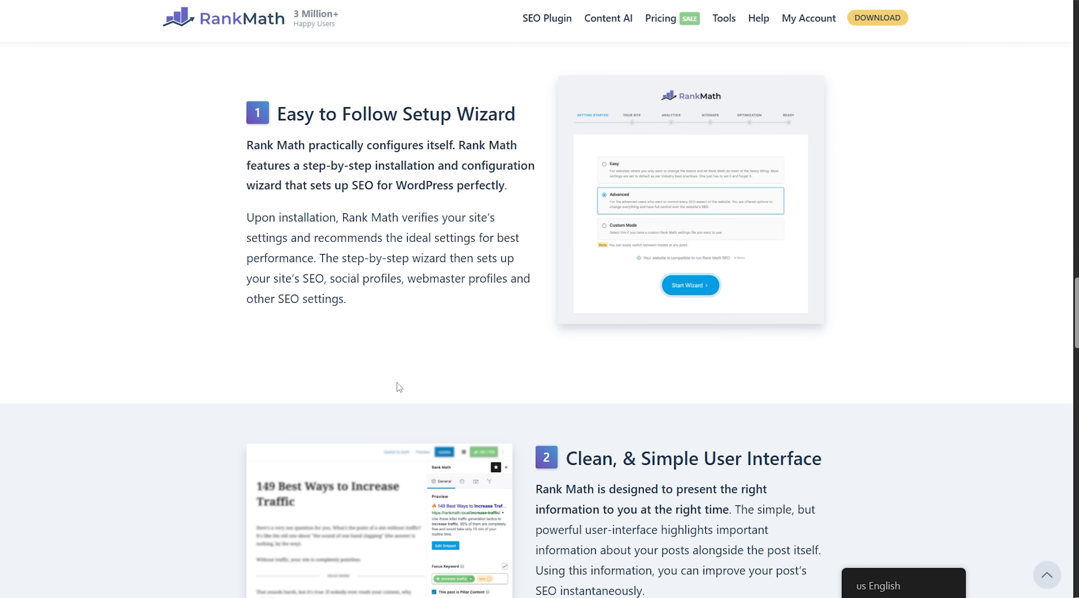
click(608, 18)
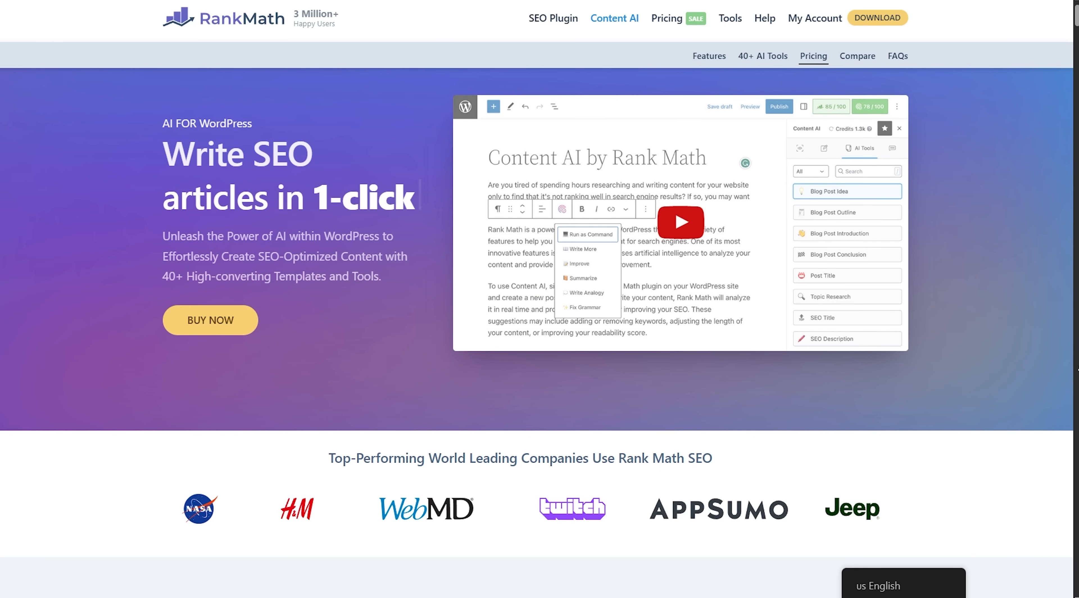
scroll(down, 3)
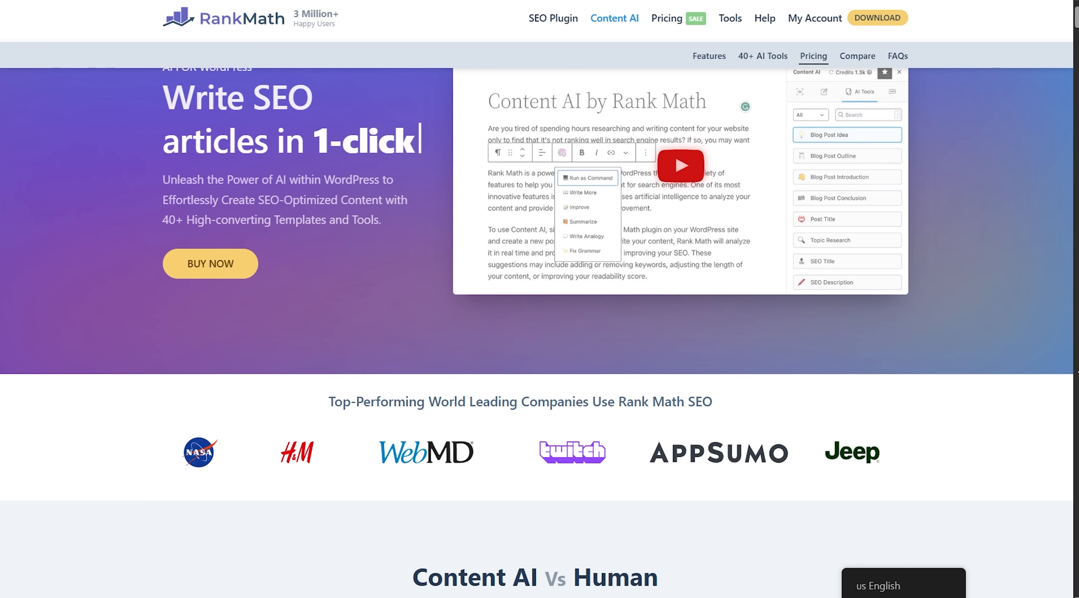
scroll(down, 3)
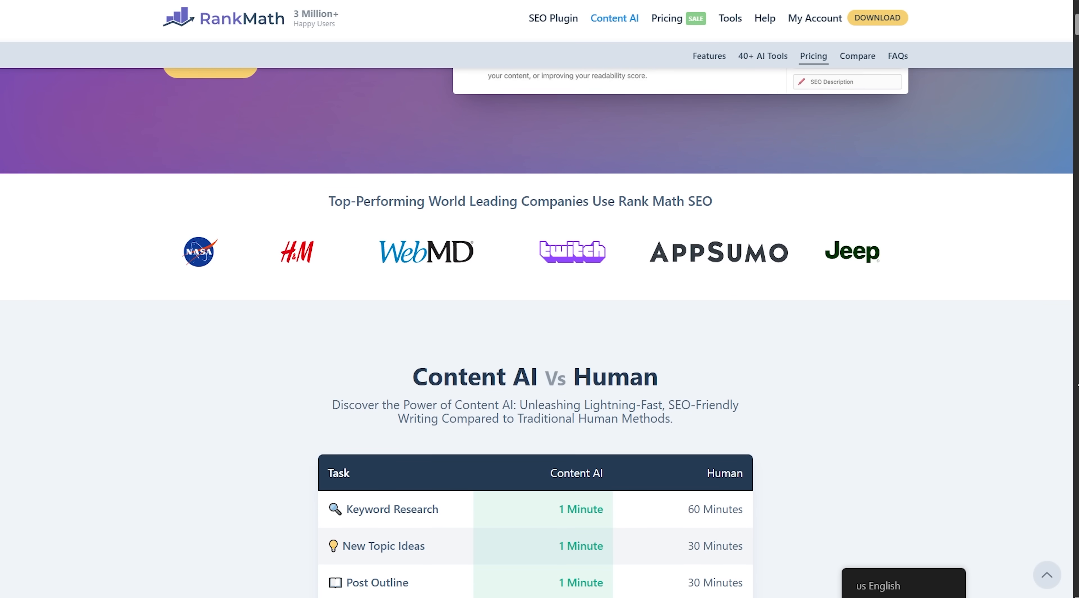
scroll(down, 3)
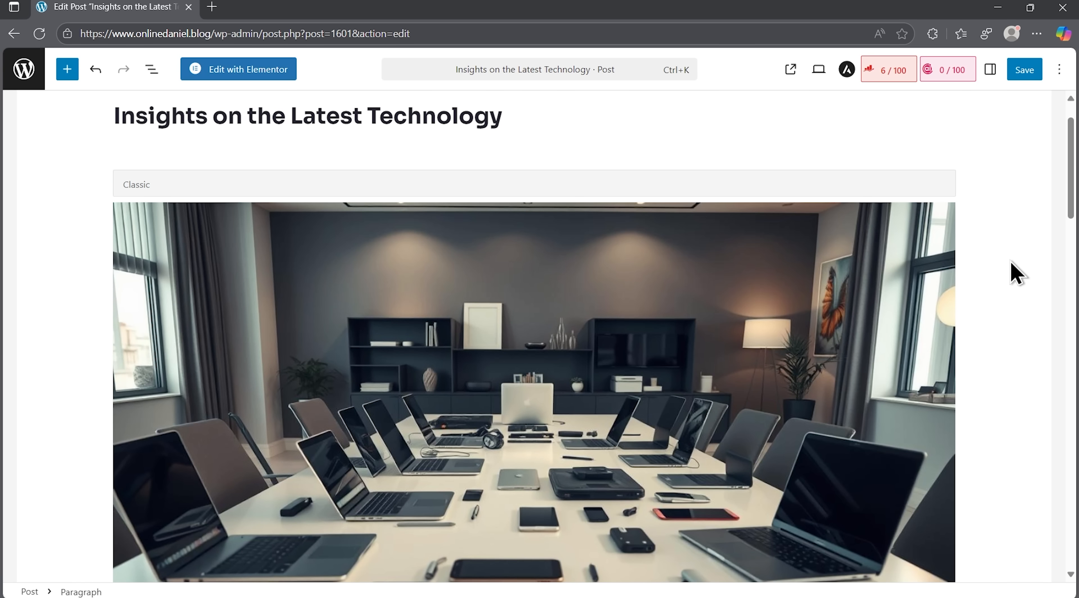
Show the Rank Math panel from the editor options and set the focus keyword to 'tech reviews'
click(1059, 69)
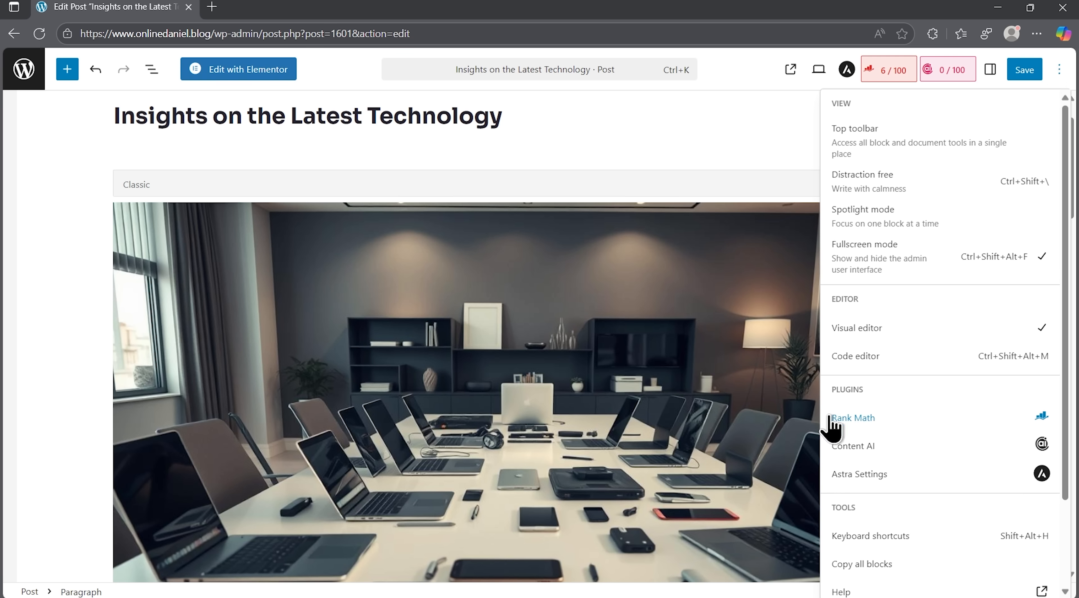
click(853, 418)
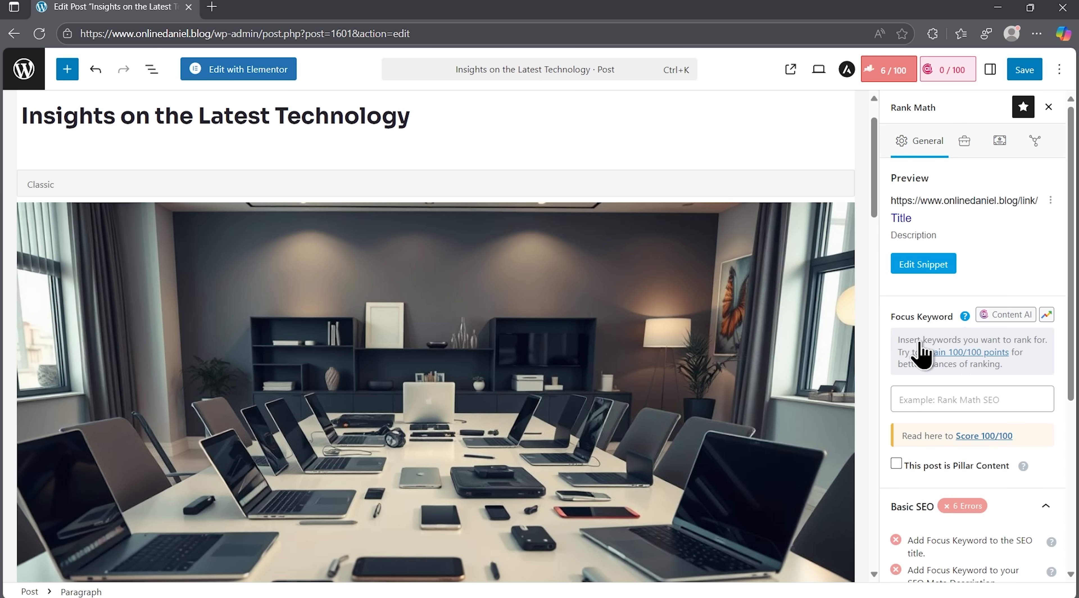
click(972, 399)
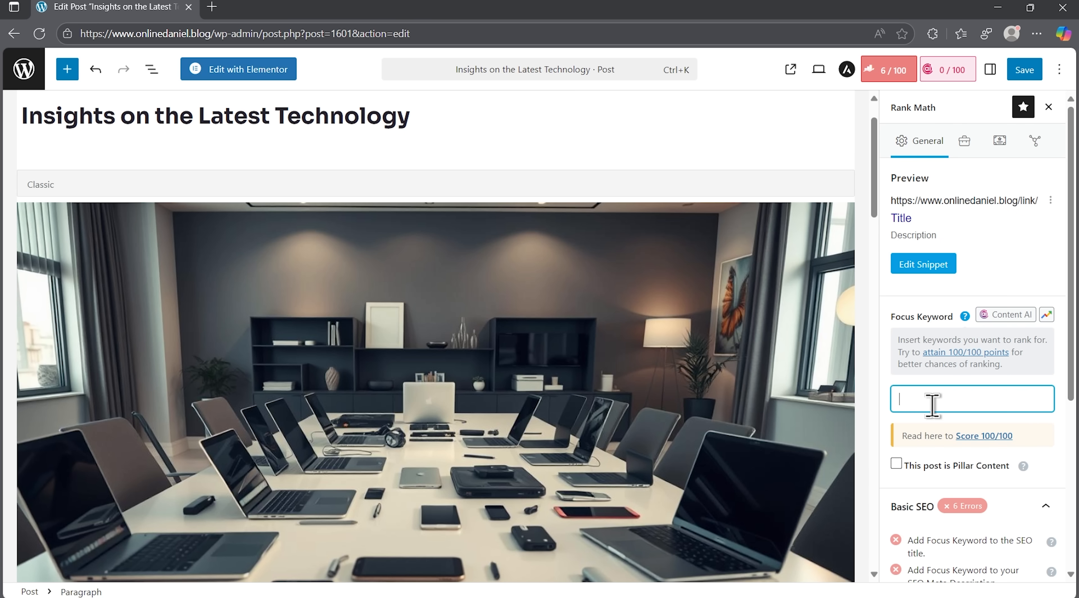
text(tech reviews)
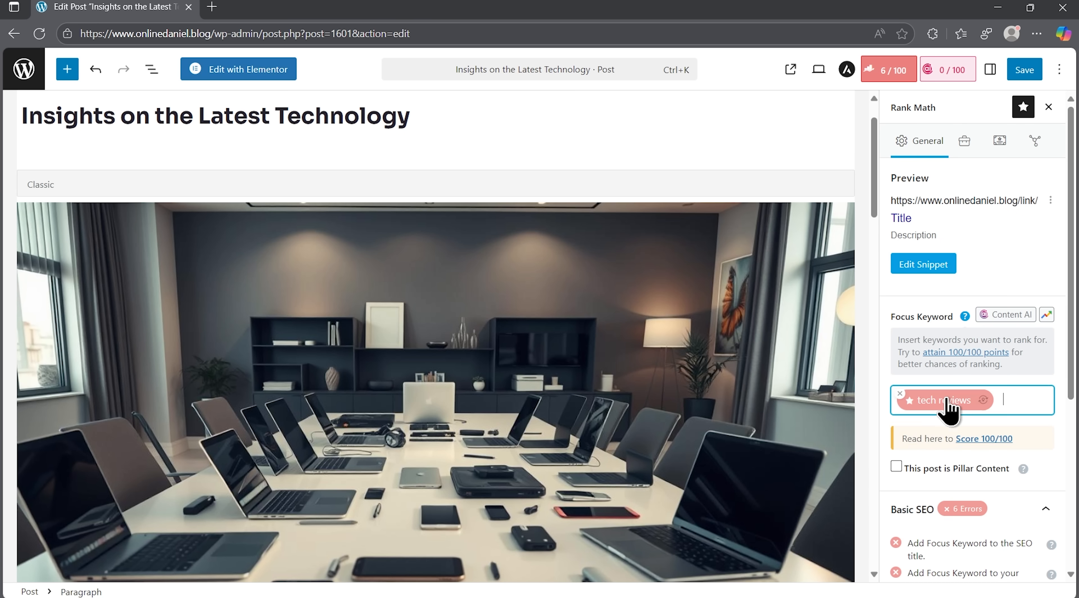
scroll(down, 3)
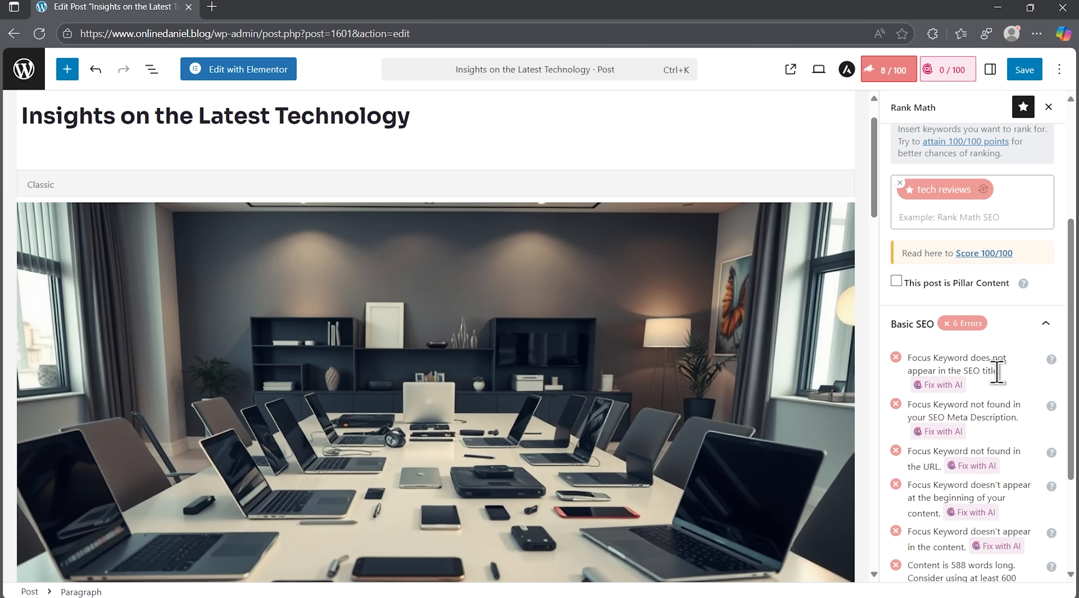
mouse_move(1012, 416)
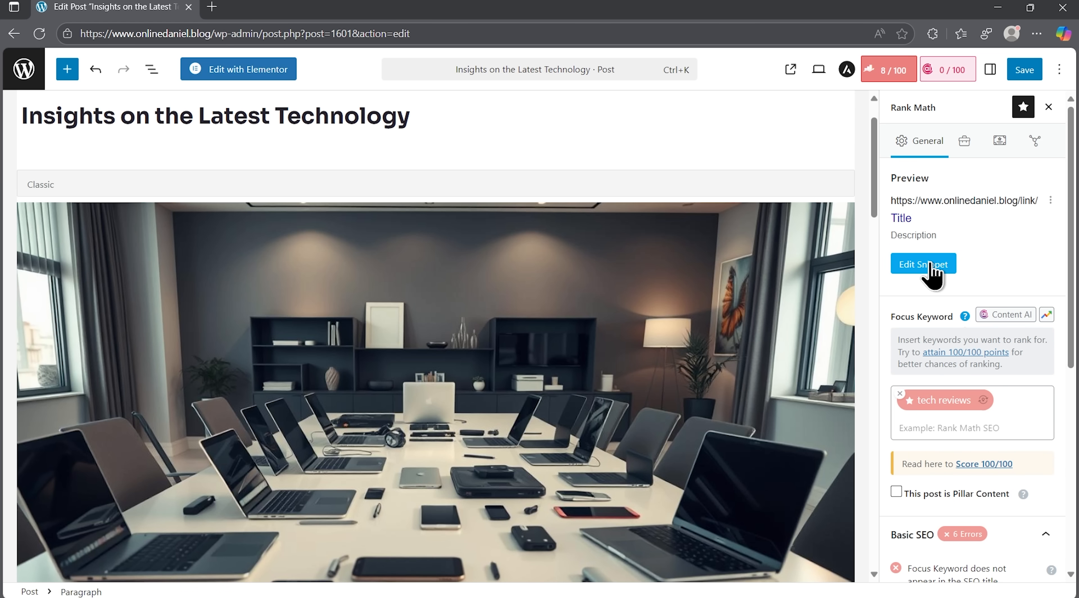
Review the snippet editor, then have AI put the focus keyword into the SEO title
click(923, 263)
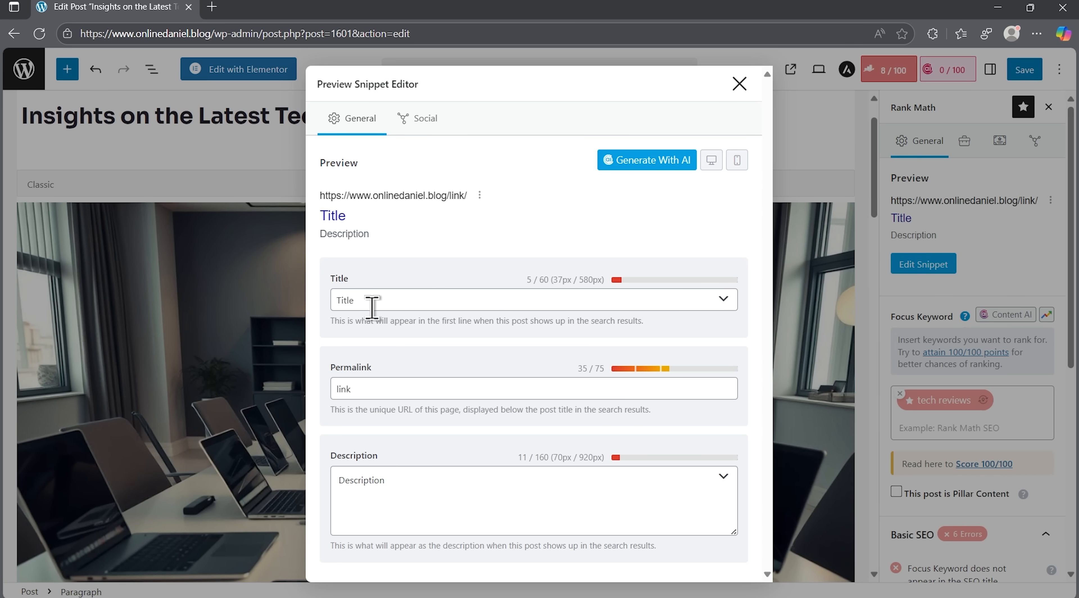
mouse_move(390, 433)
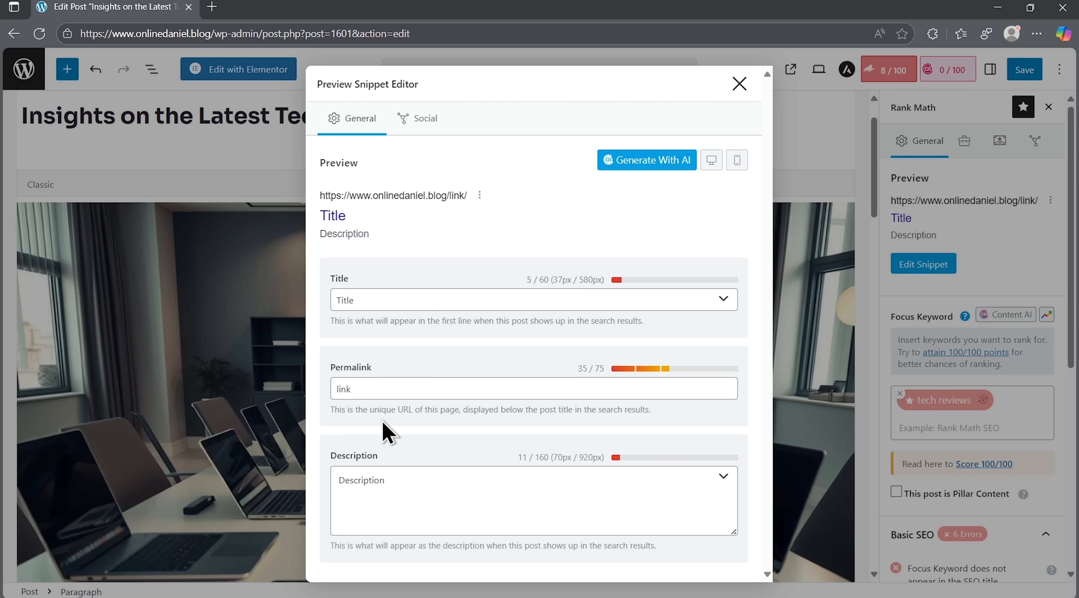
click(739, 83)
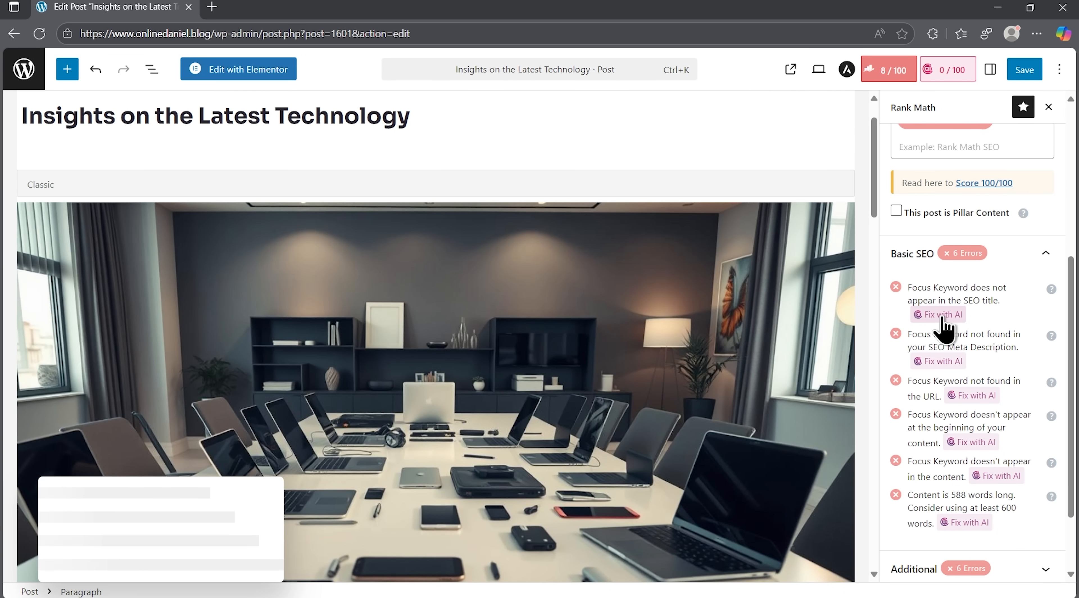
click(937, 315)
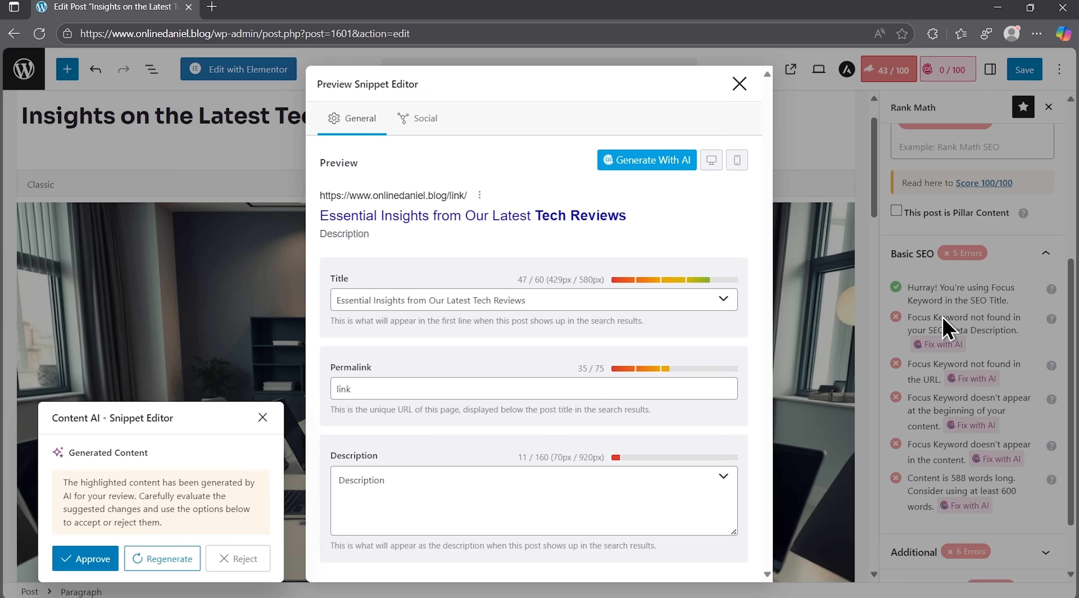
mouse_move(367, 356)
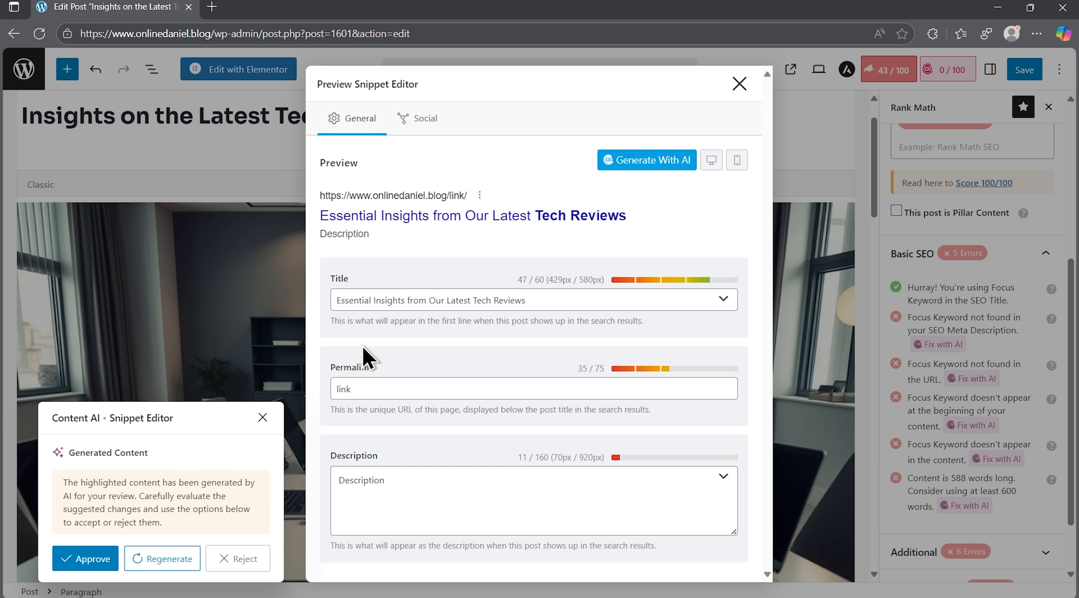
mouse_move(151, 508)
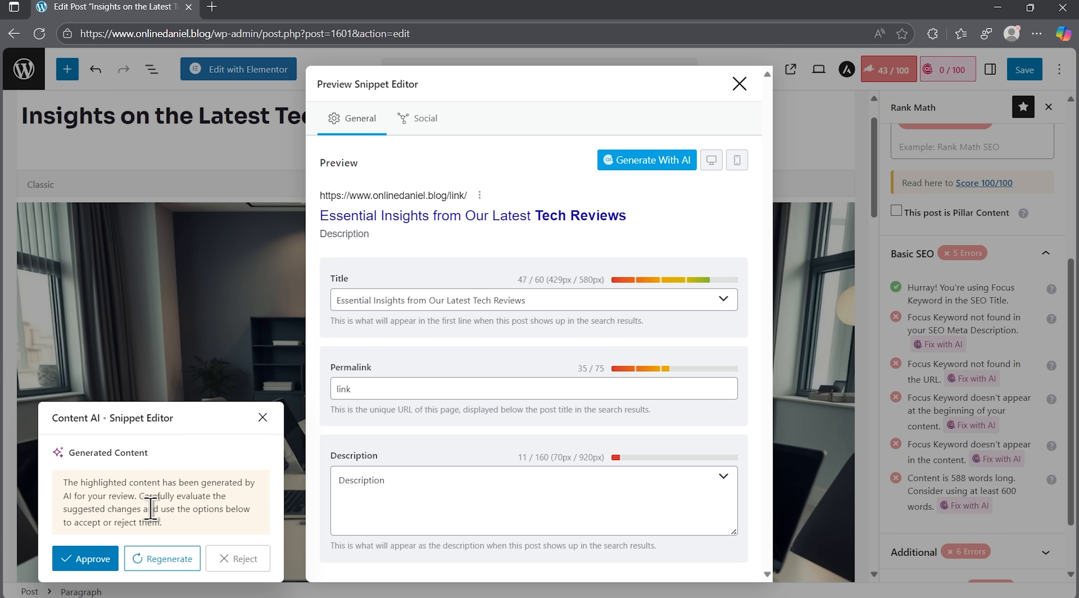
click(162, 558)
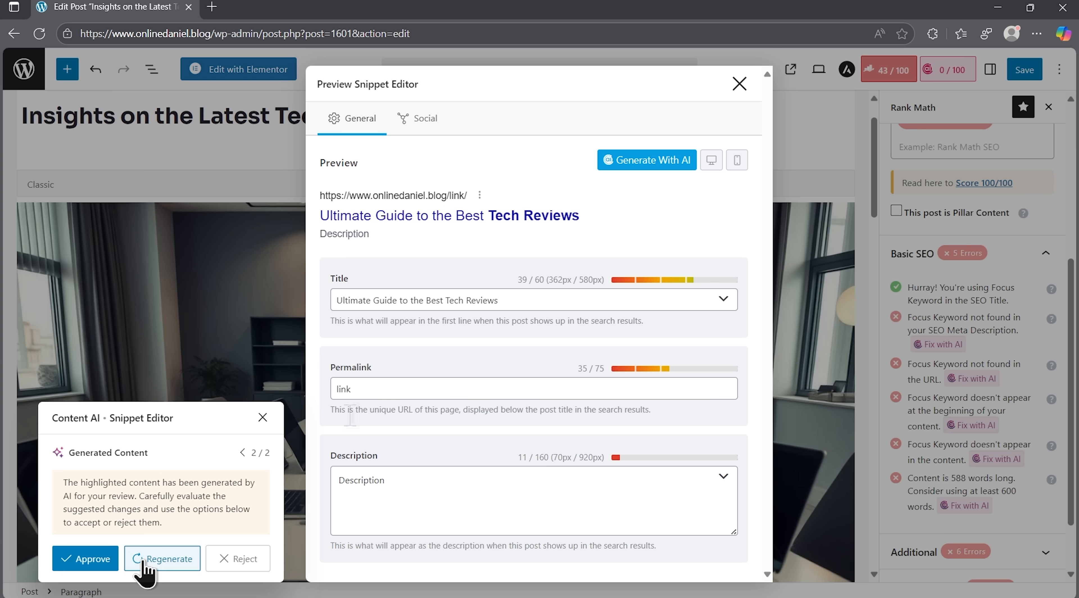
Regenerate suggestions, approve the second title 'Ultimate Guide to the Best Tech Reviews' and close the preview
click(162, 558)
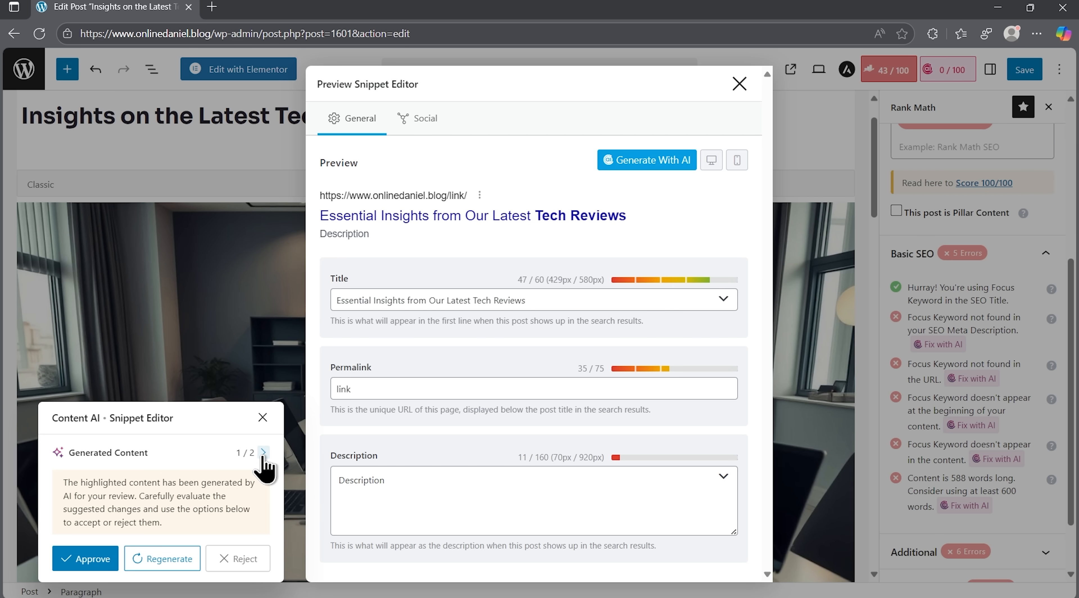
click(264, 451)
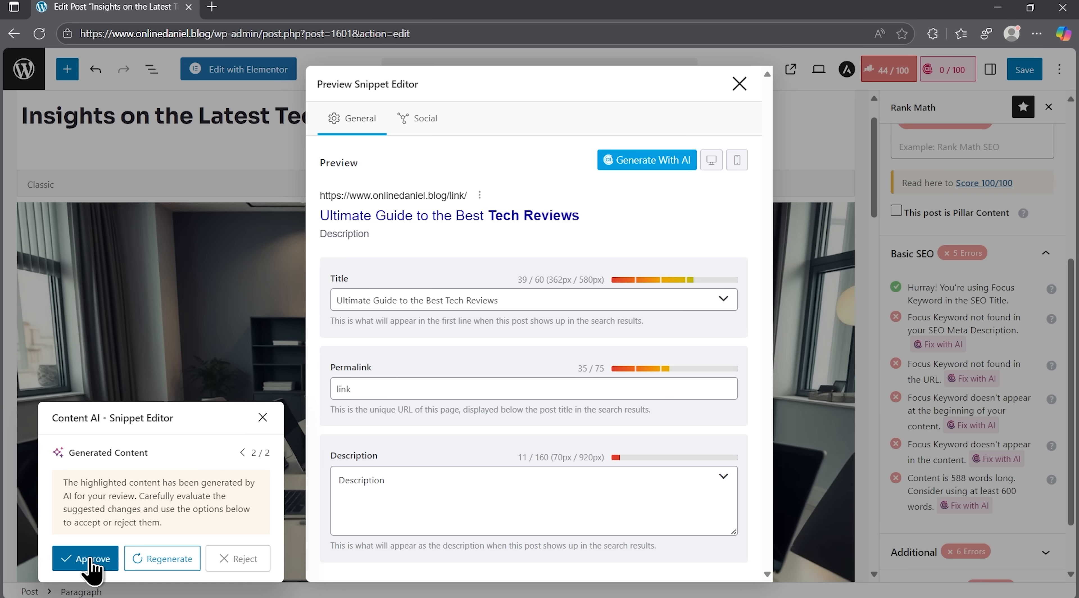
click(85, 559)
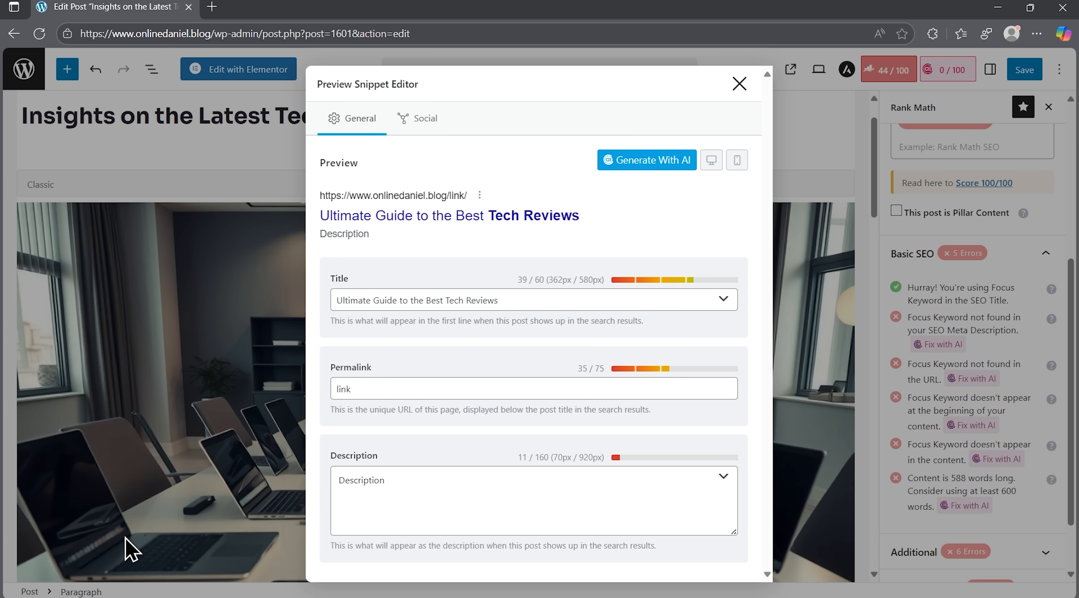
mouse_move(739, 84)
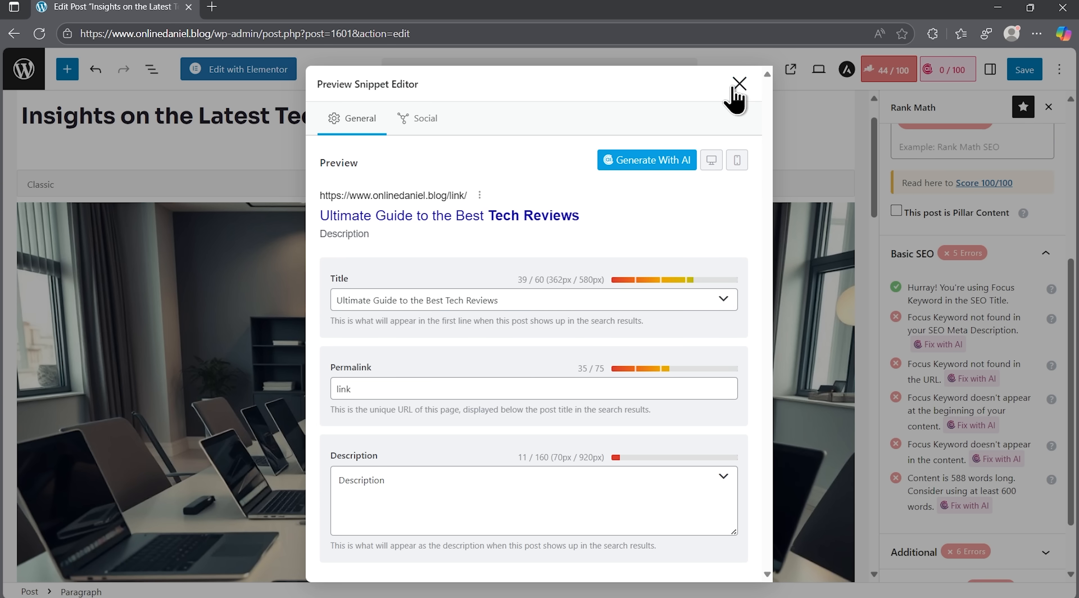
click(740, 83)
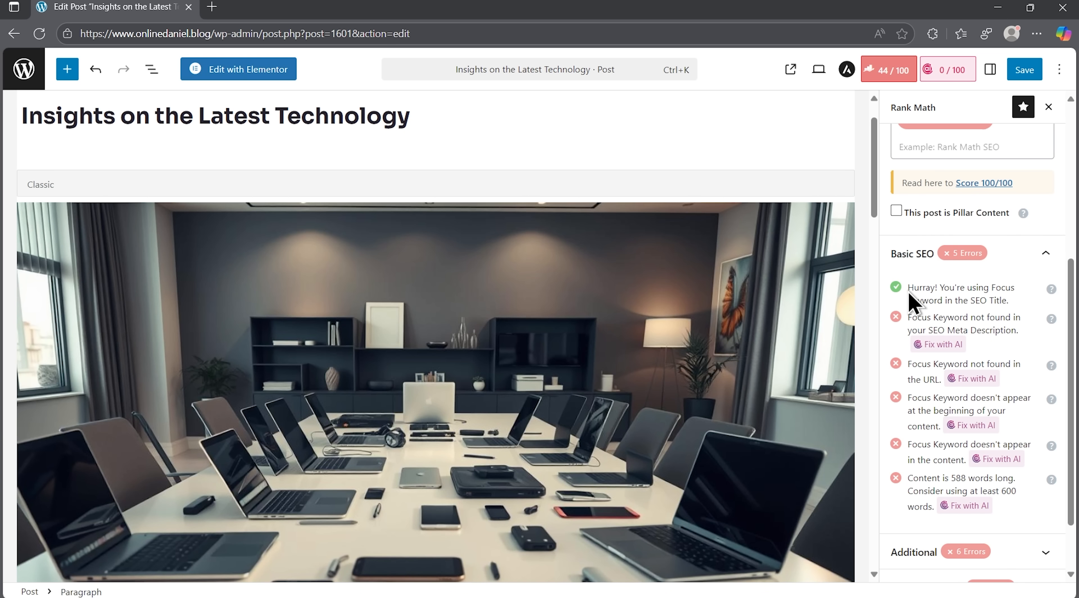
mouse_move(1024, 304)
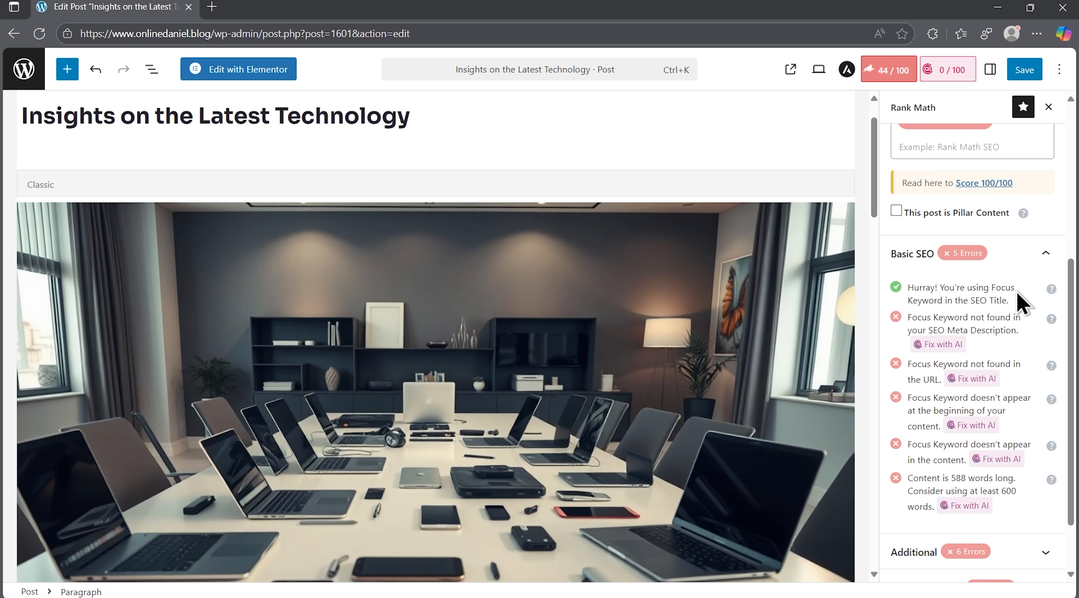
mouse_move(1024, 351)
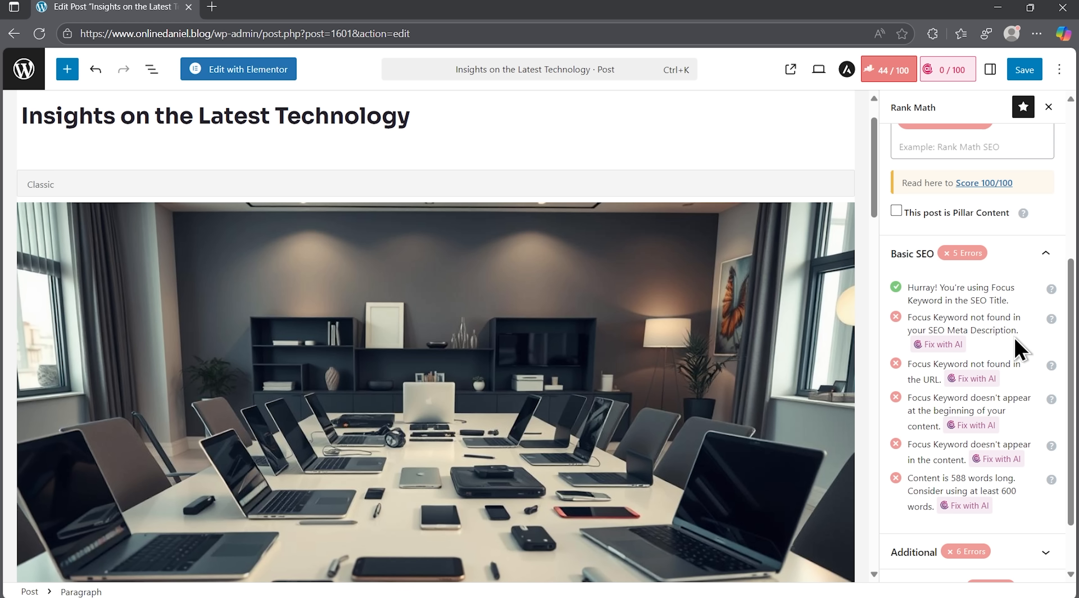
Have AI write a keyword-rich meta description and the permalink 'ultimate-guide-best-tech-reviews', reaching 50/100
click(939, 344)
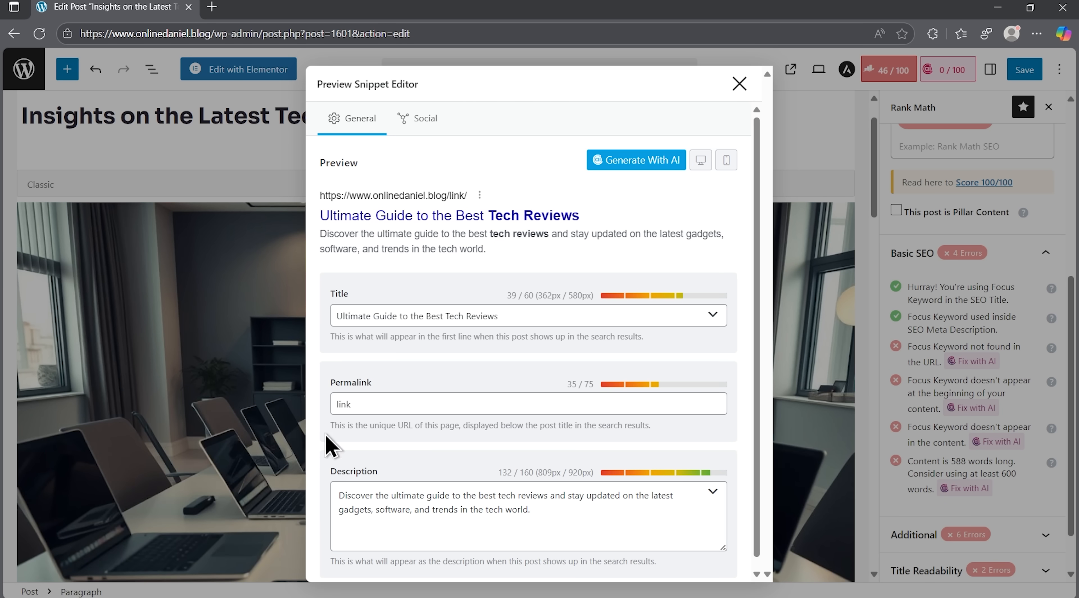
click(739, 83)
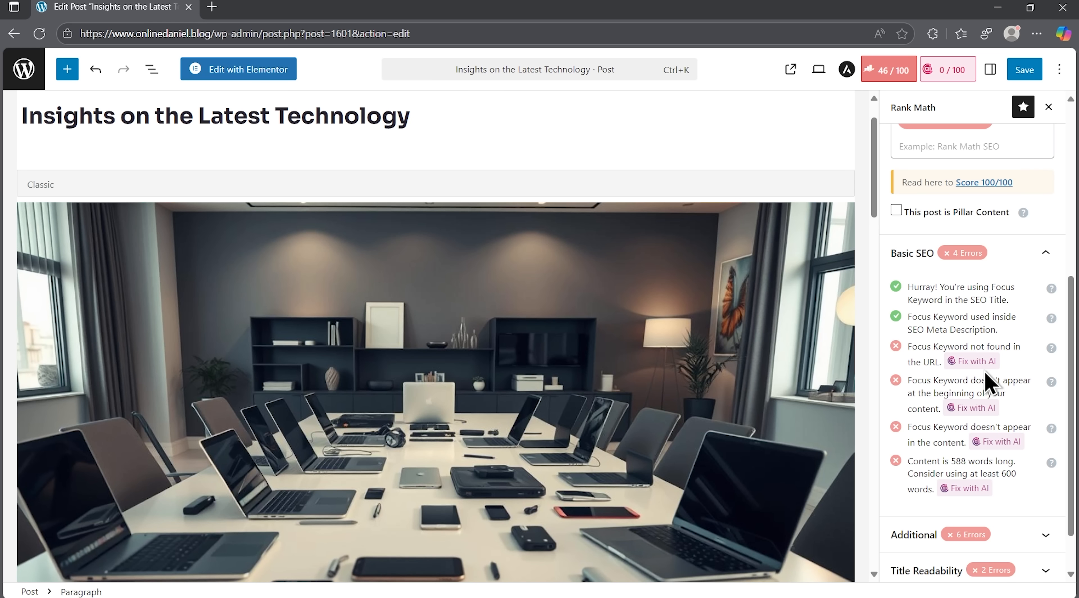
mouse_move(973, 361)
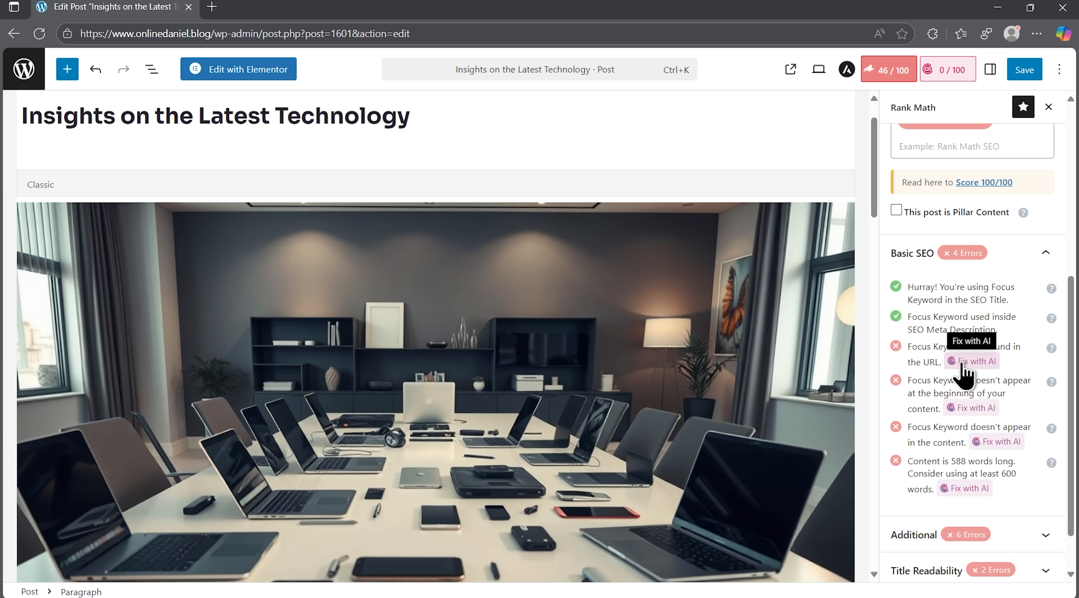
click(976, 361)
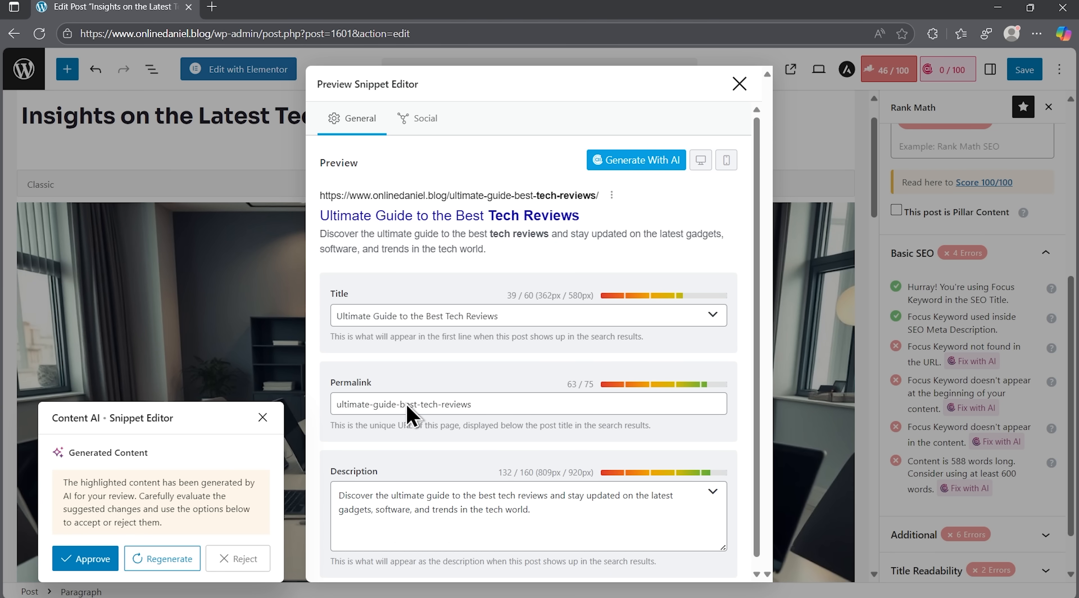
click(740, 83)
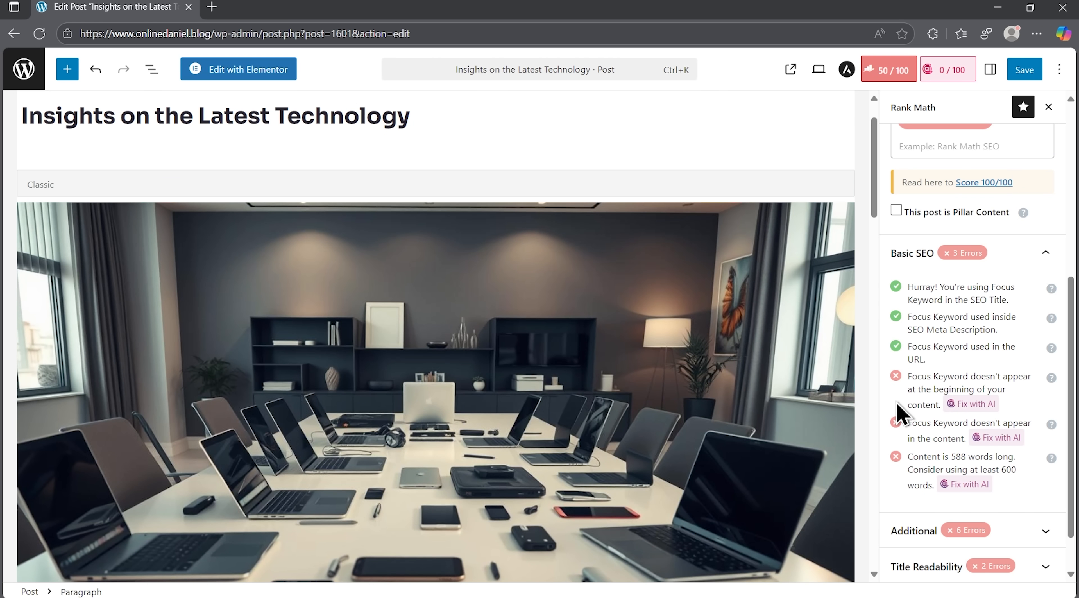
Have AI work 'latest tech reviews' into the opening paragraph and approve it, reaching 59/100
scroll(down, 3)
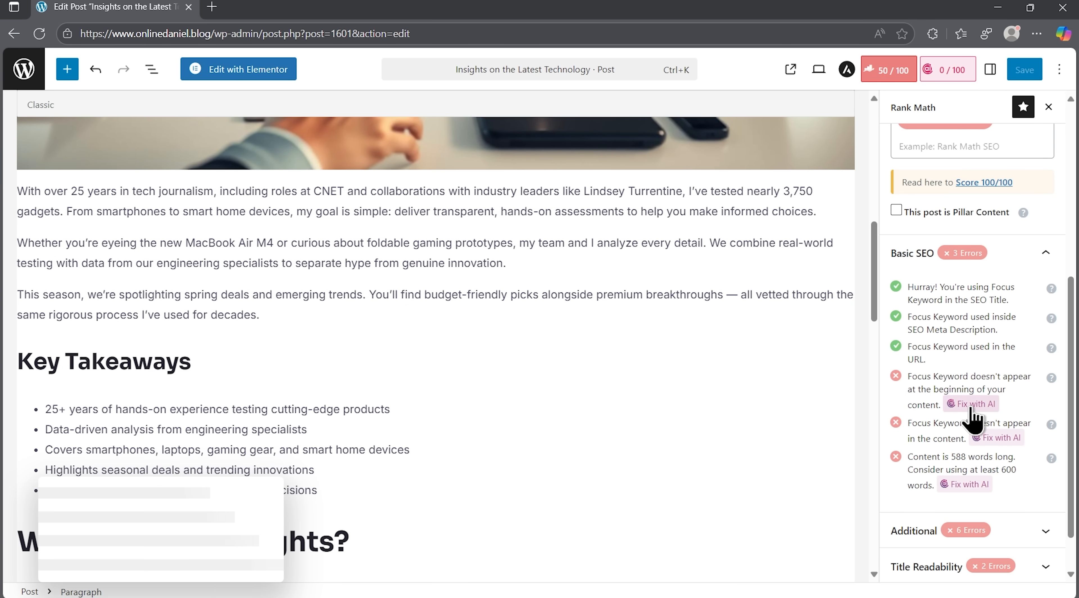
click(971, 403)
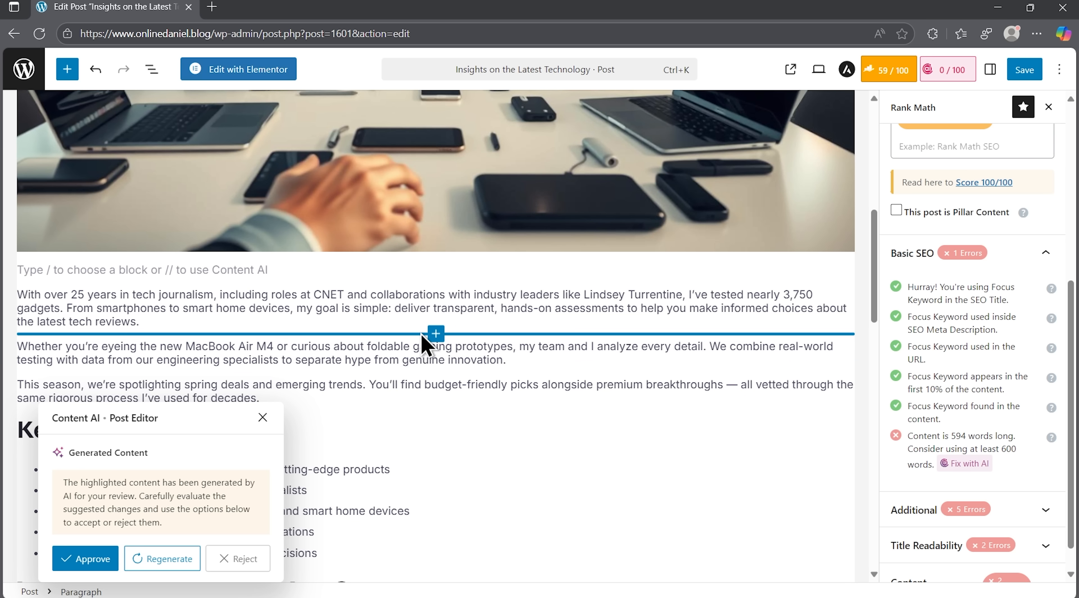
double_click(80, 321)
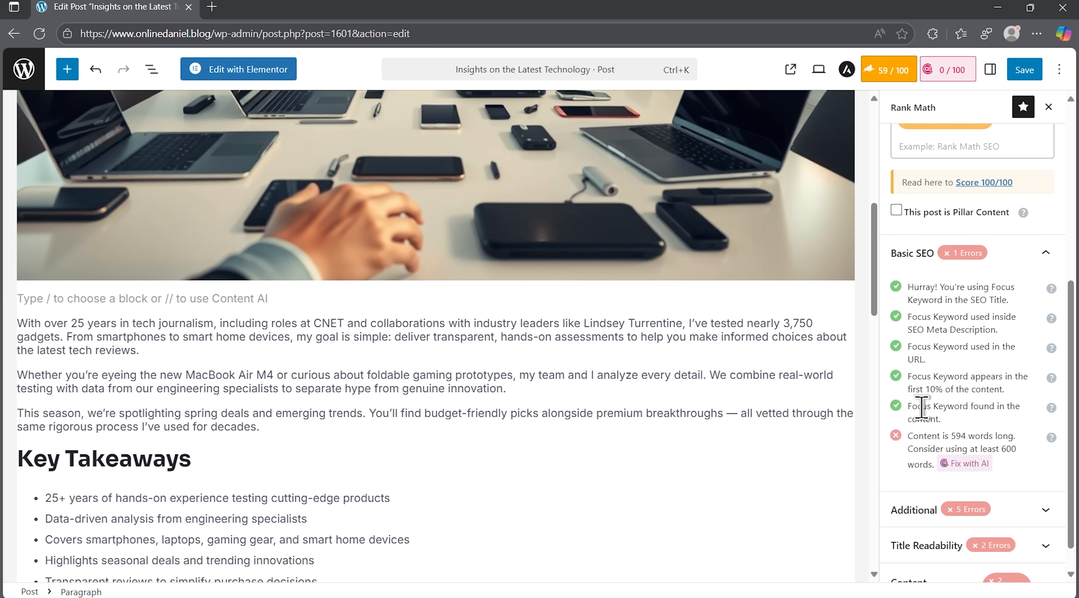
mouse_move(1010, 429)
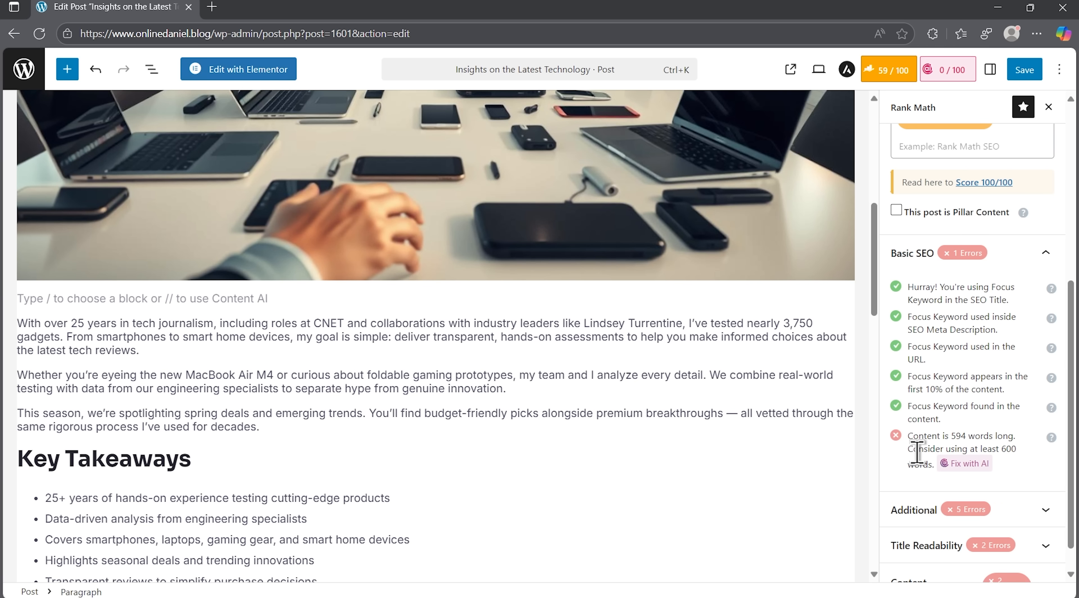
mouse_move(927, 478)
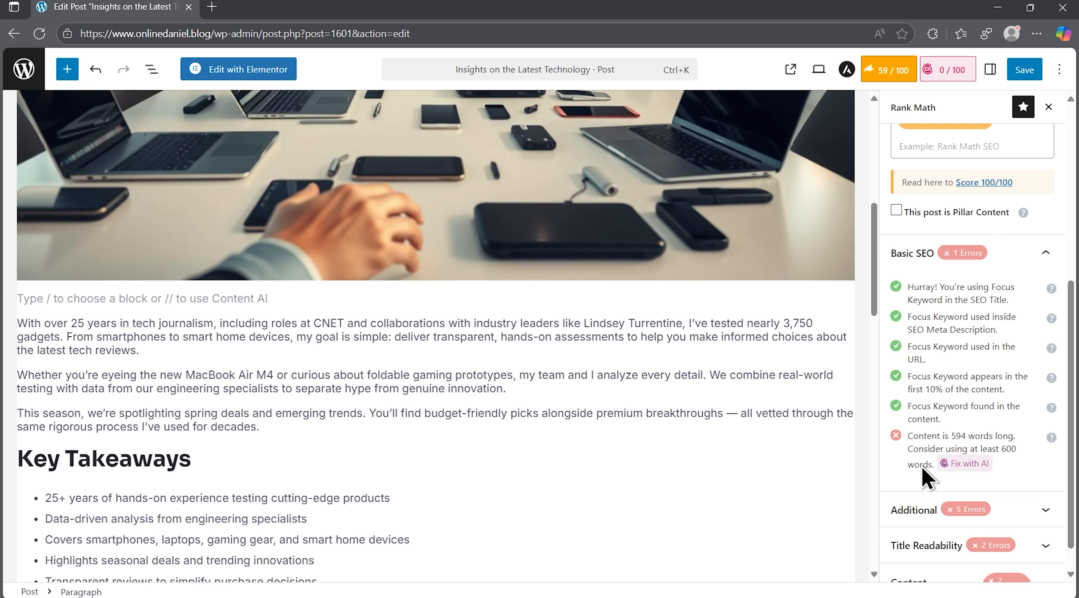
mouse_move(965, 463)
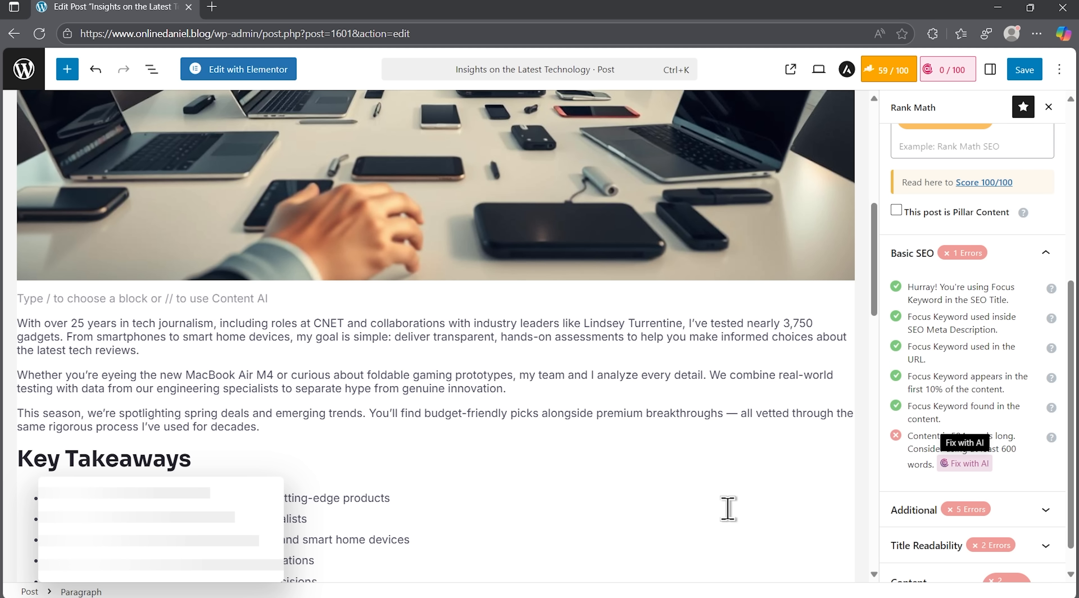
Have AI expand the 594-word post past the minimum word count and approve the added paragraphs
click(964, 443)
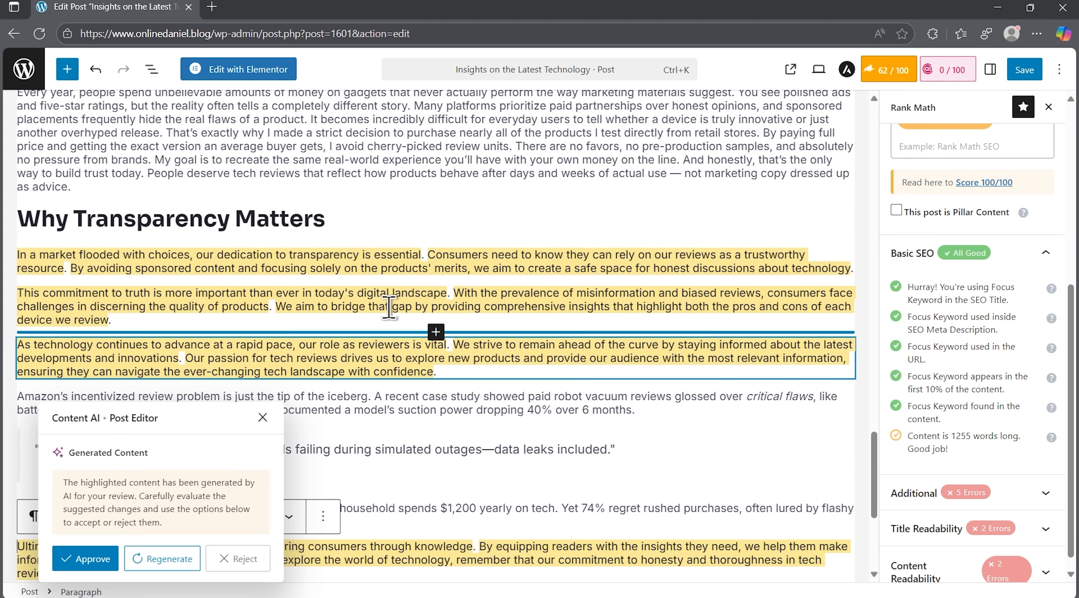
scroll(down, 3)
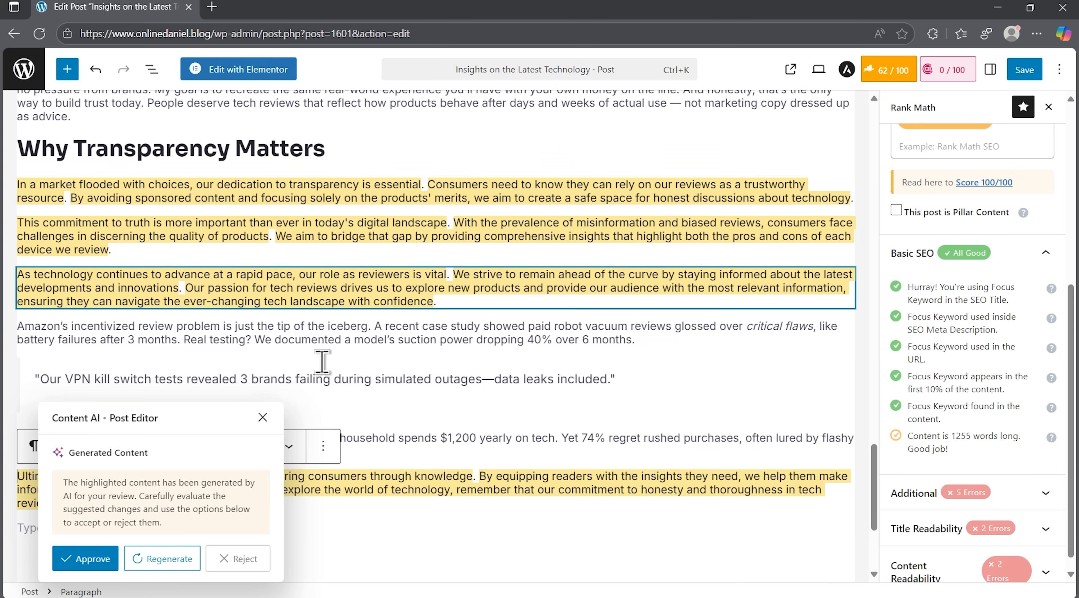
click(85, 558)
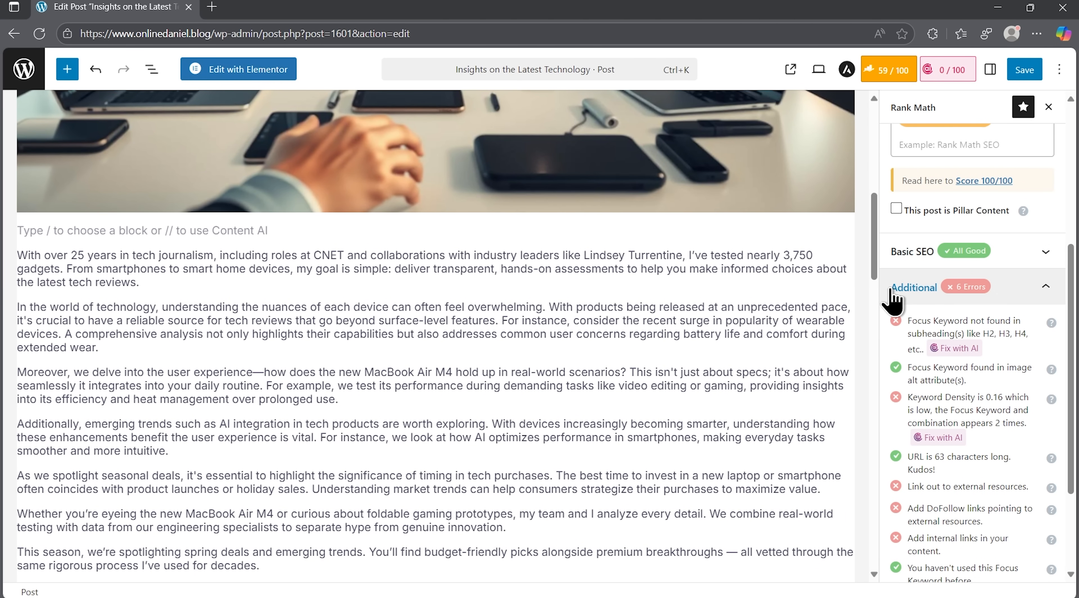
mouse_move(898, 345)
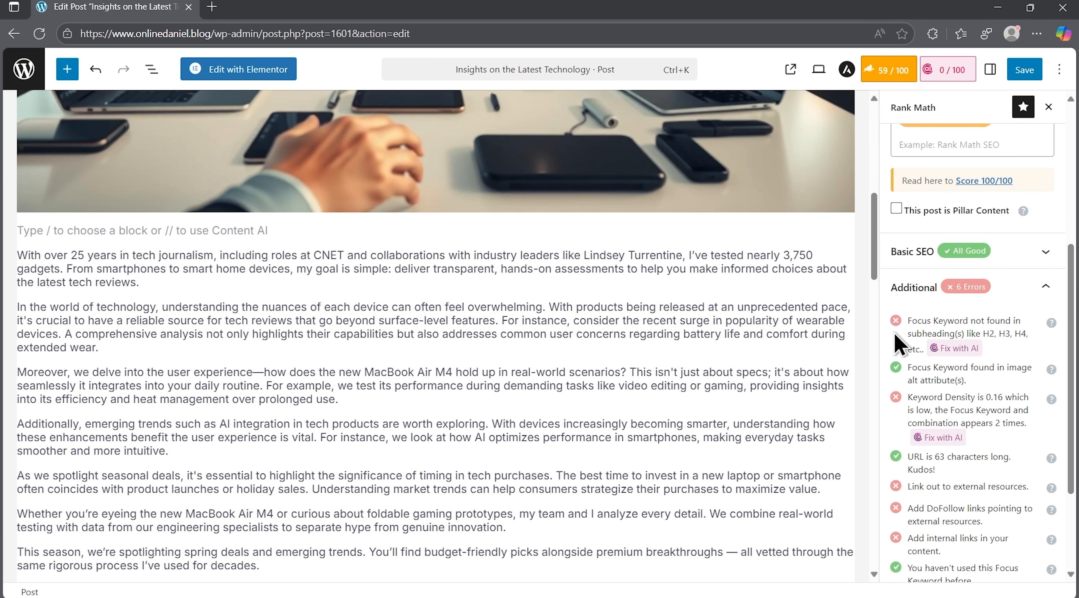
mouse_move(905, 349)
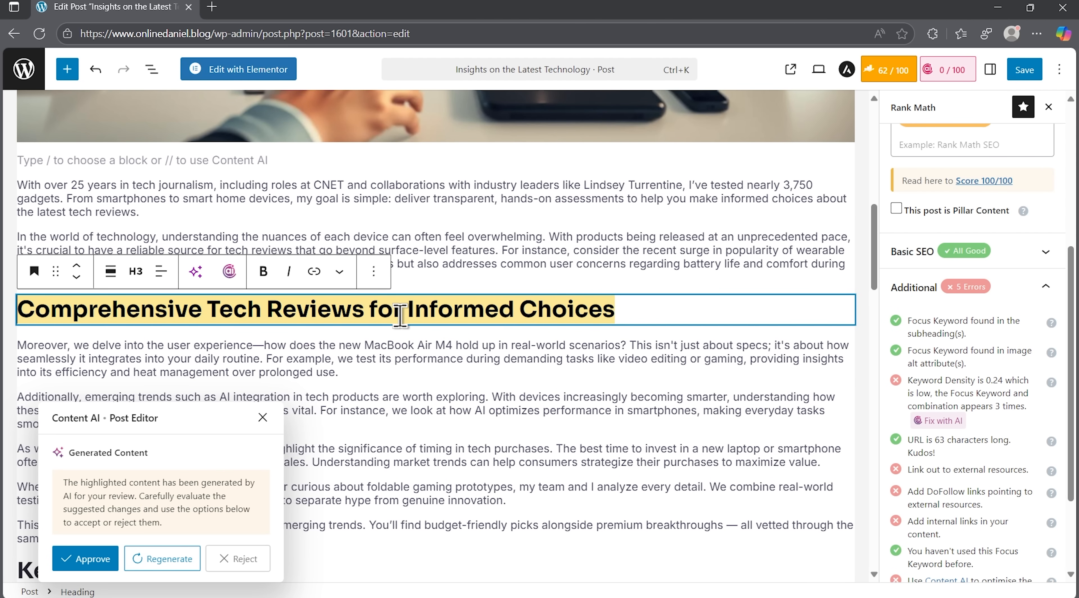
mouse_move(662, 308)
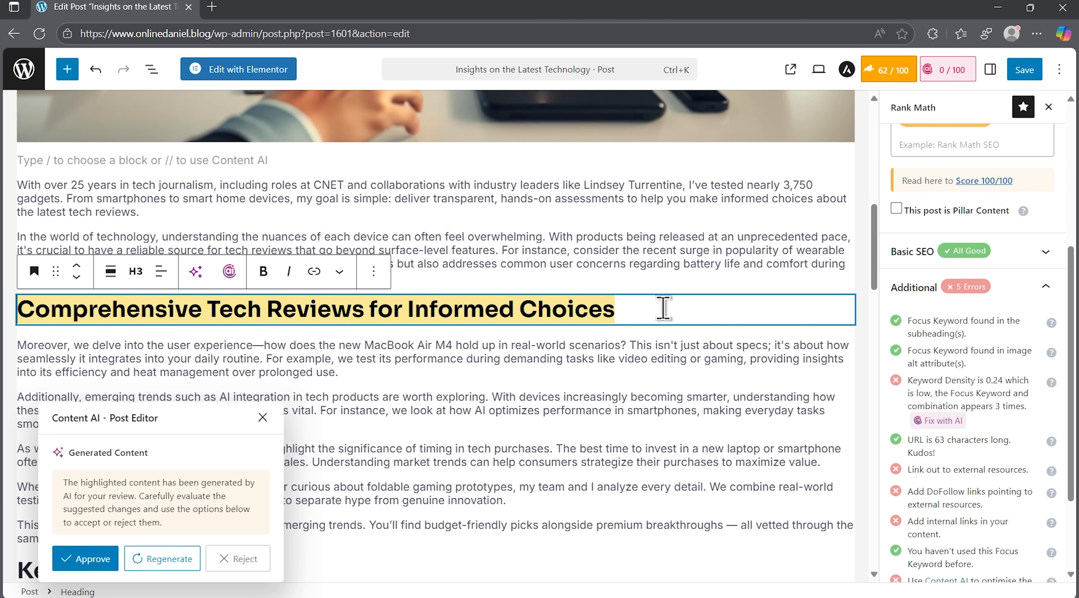
Approve the AI subheading 'Comprehensive Tech Reviews for Informed Choices', reaching 62/100
click(85, 558)
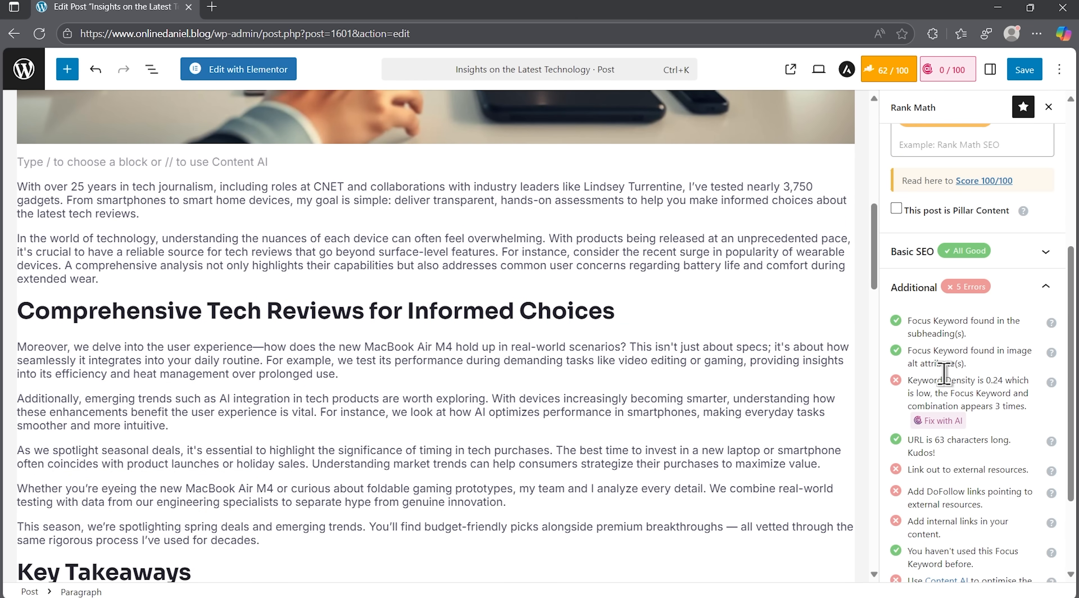
mouse_move(1003, 430)
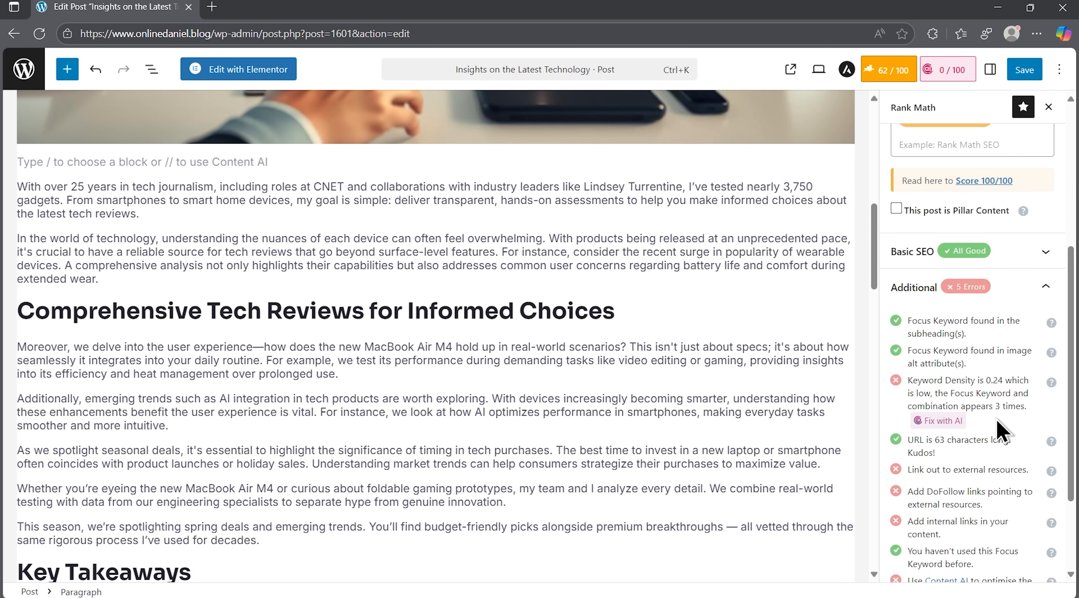
mouse_move(995, 430)
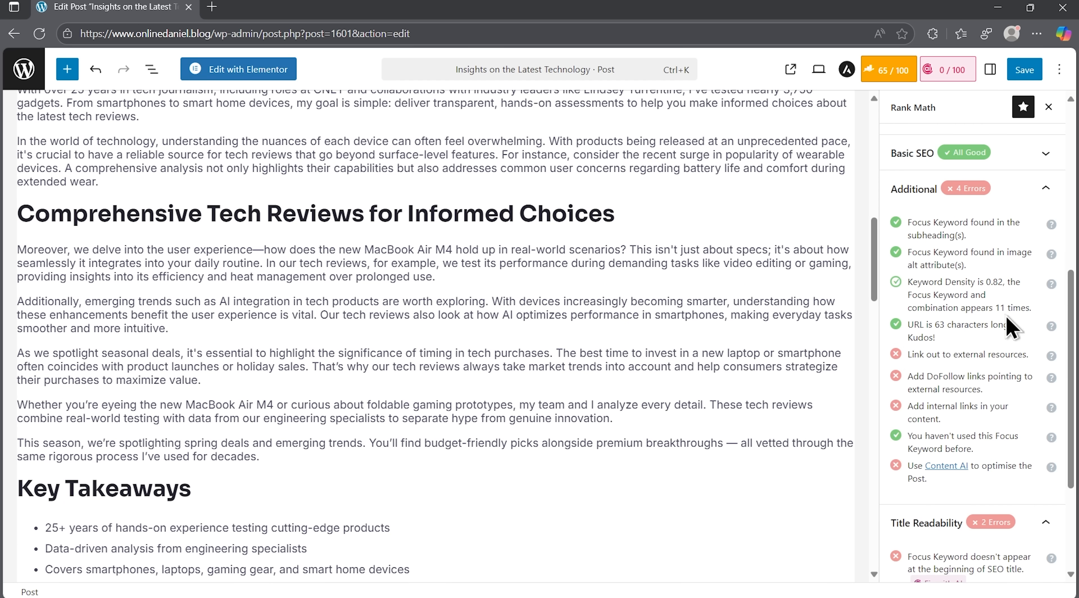
mouse_move(1007, 358)
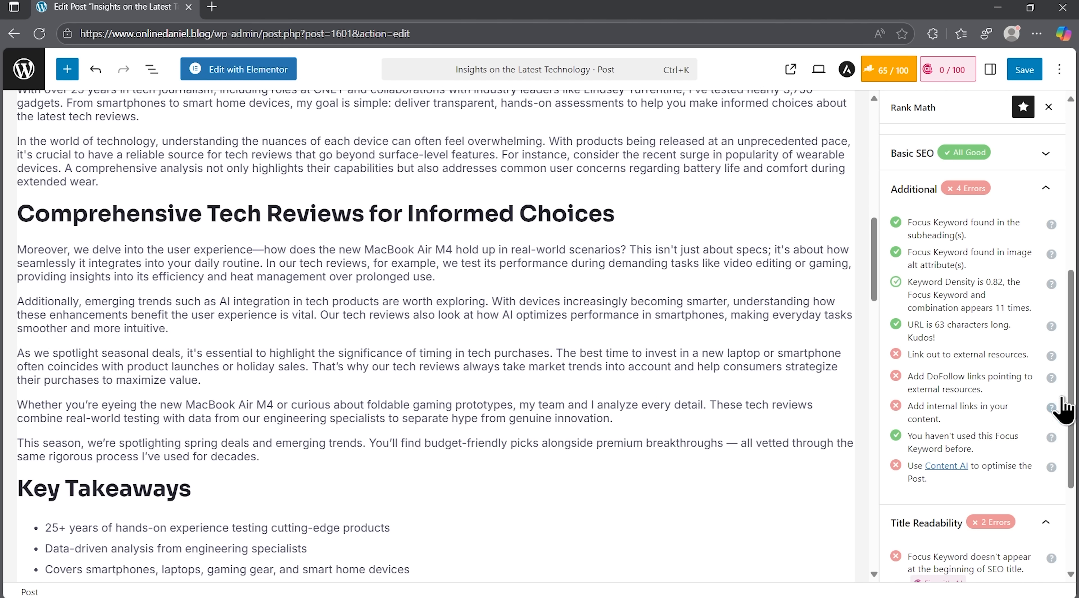
Read the Rank Math KB guide on the external links check and return to the post editor
click(1051, 356)
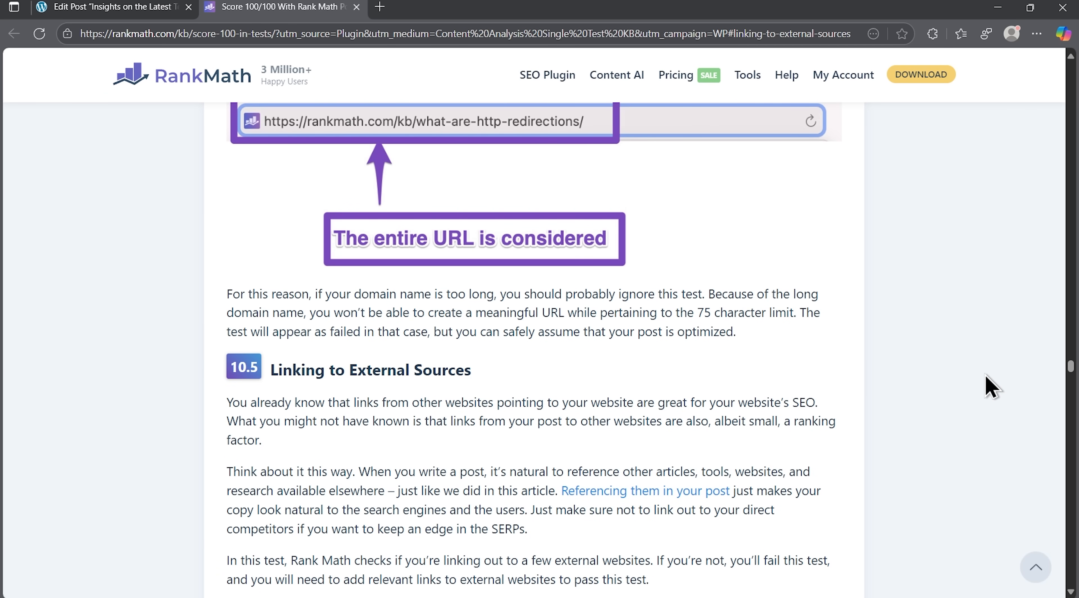
click(111, 7)
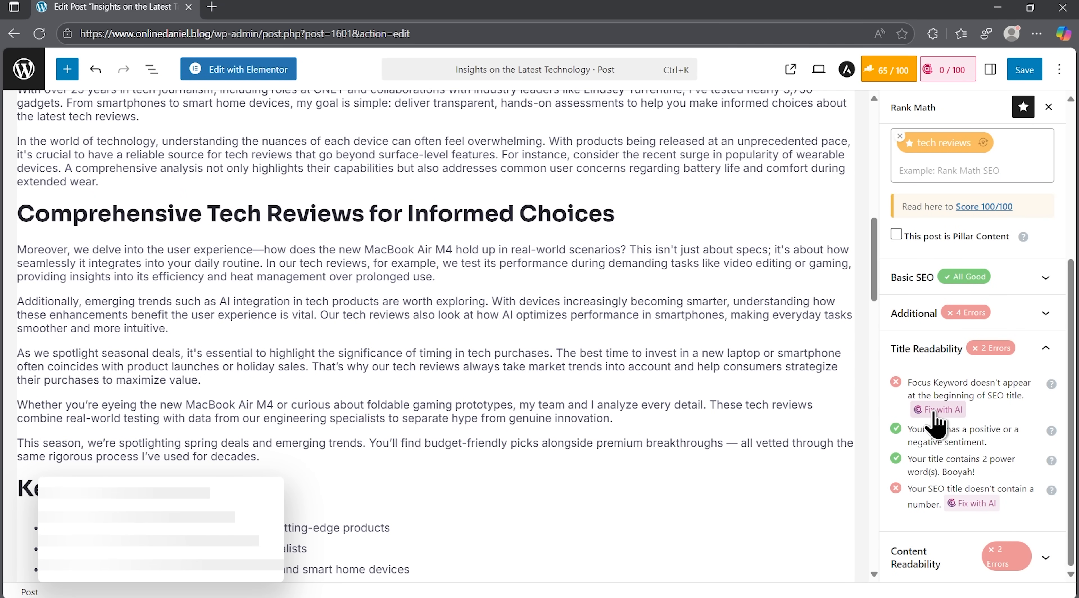
Have AI move the focus keyword to the front of the SEO title, checking the positive words list, raising the score to 68
click(938, 409)
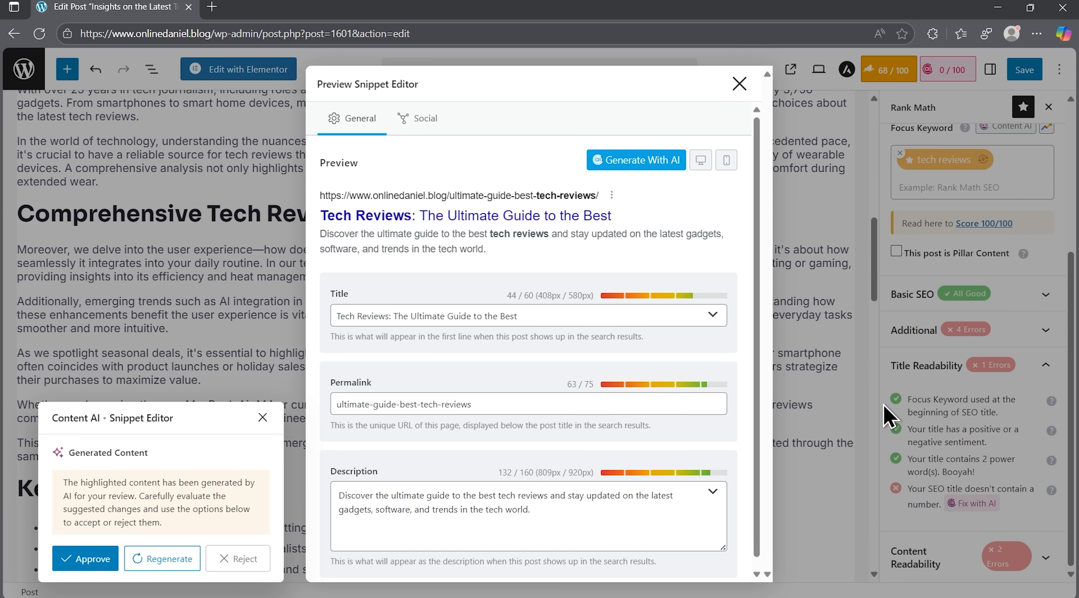
mouse_move(657, 362)
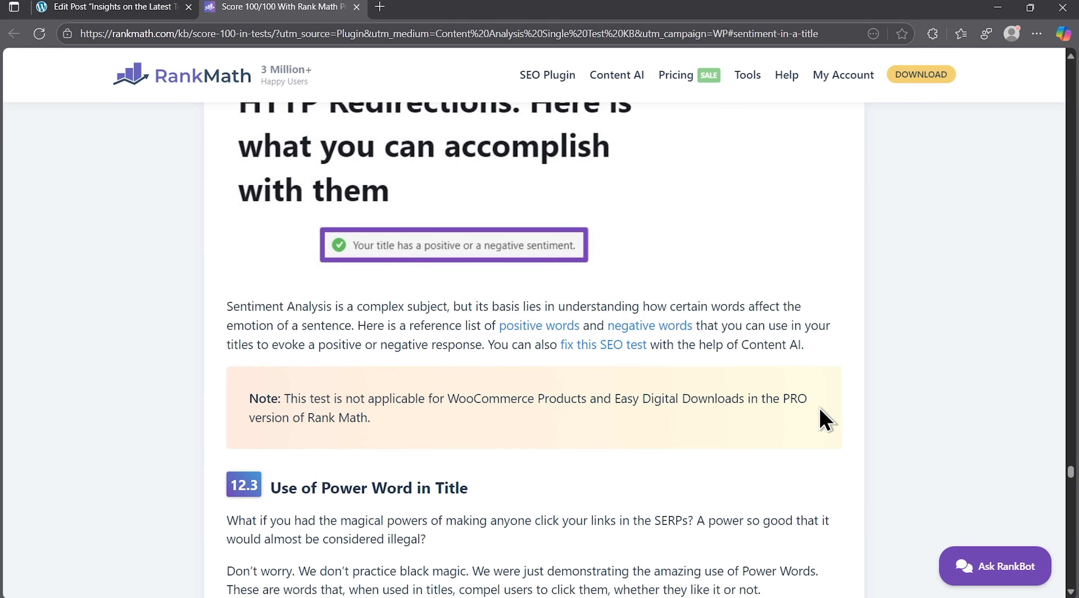
mouse_move(649, 326)
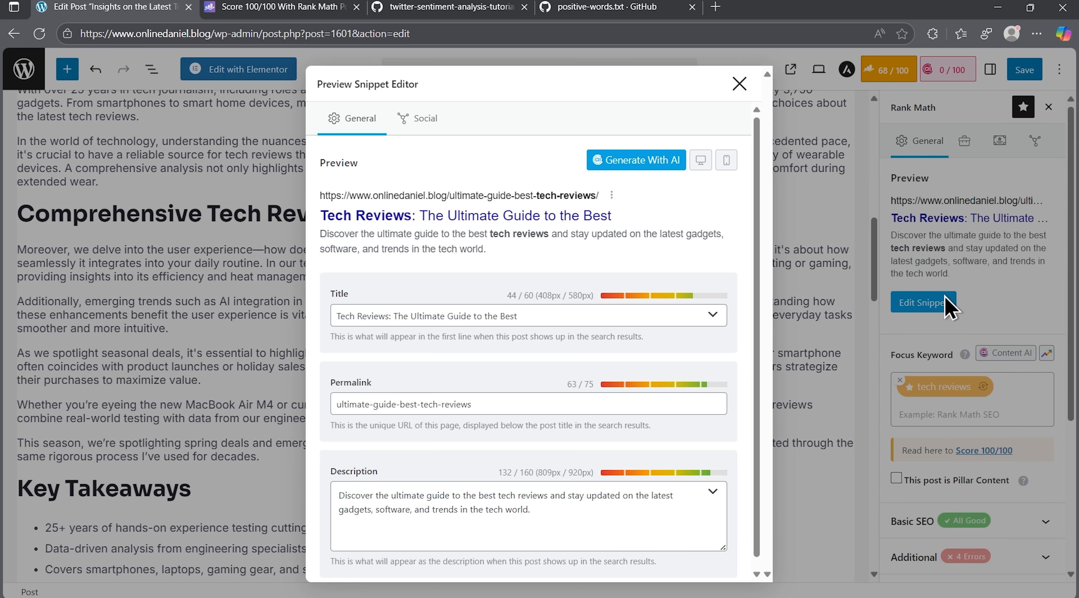
click(516, 315)
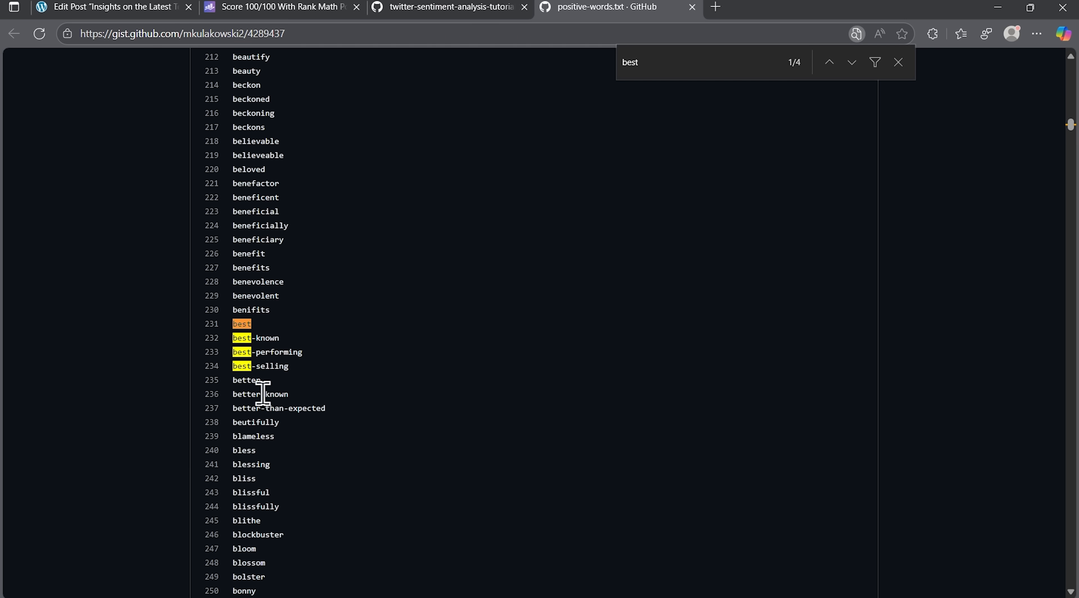
click(114, 7)
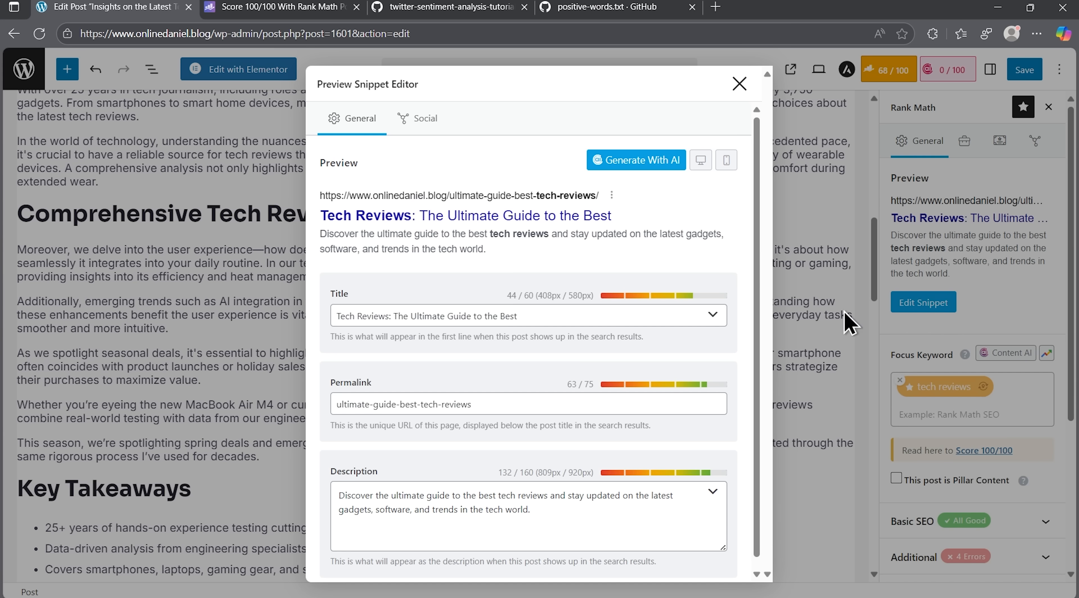
click(505, 316)
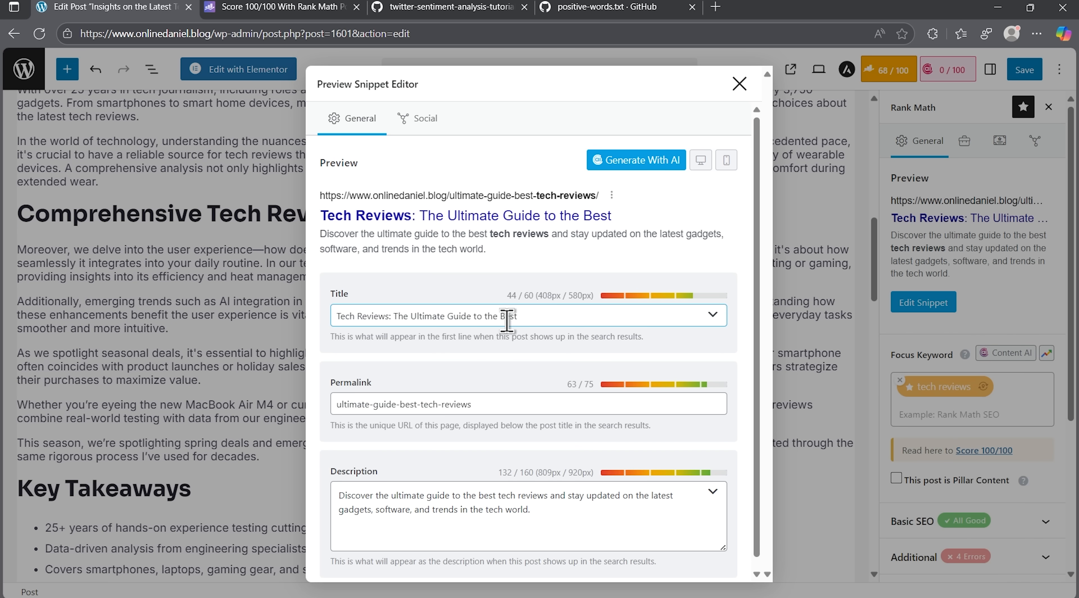
click(739, 83)
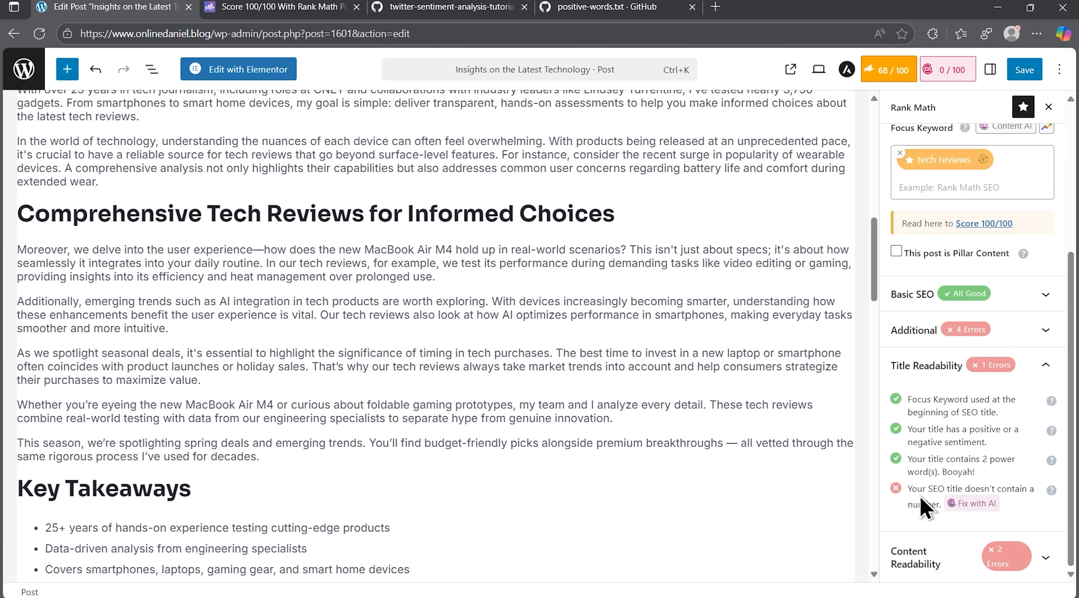
mouse_move(1000, 524)
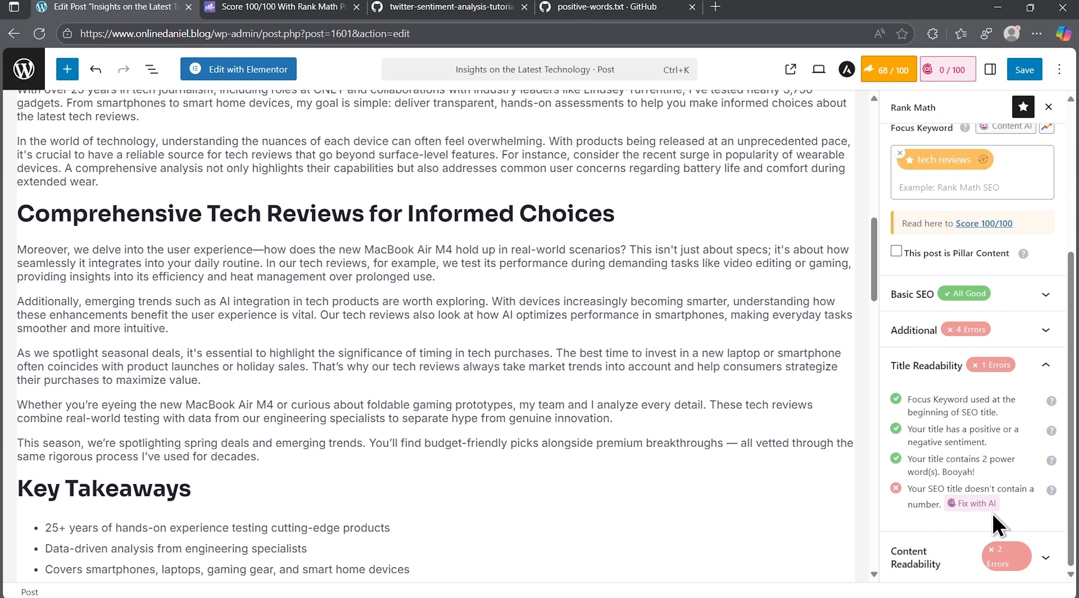
mouse_move(996, 525)
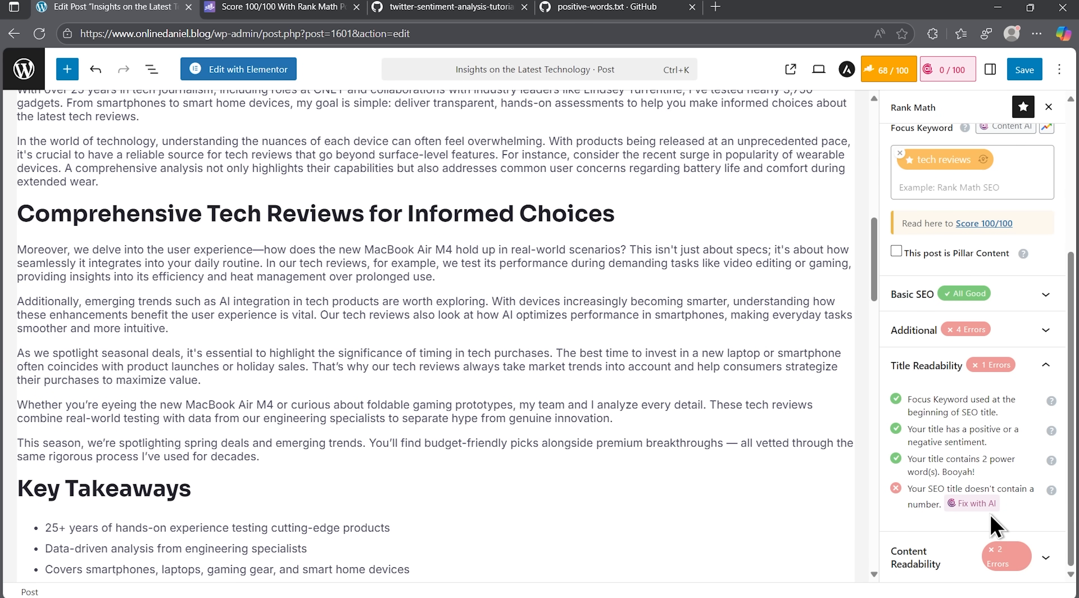
Have AI add a number to the SEO title: '10 Essential Tech Reviews: The Ultimate Guide to the Best'
click(977, 503)
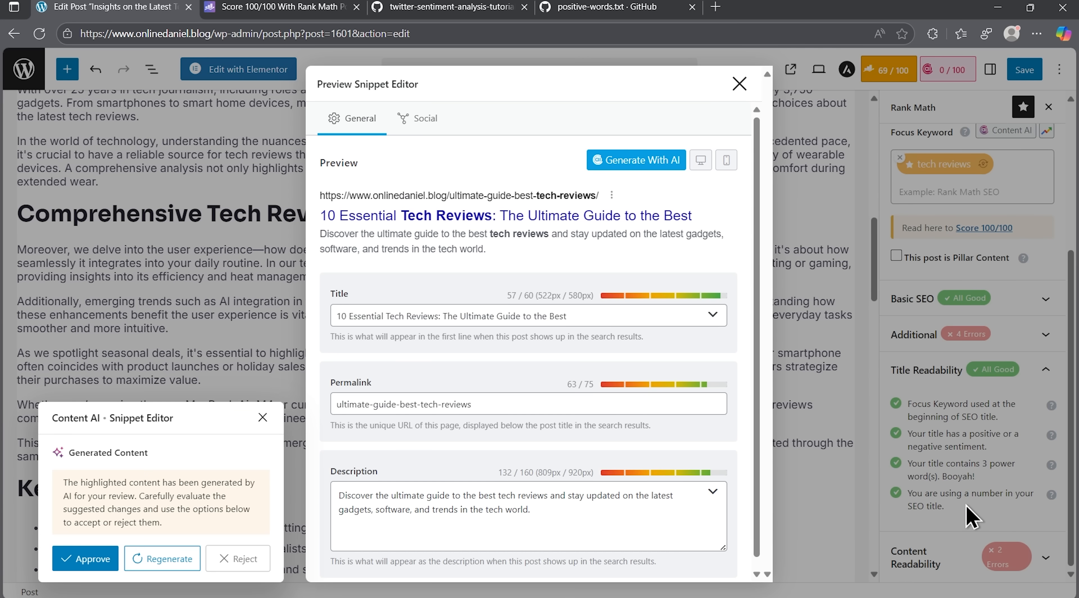
mouse_move(325, 226)
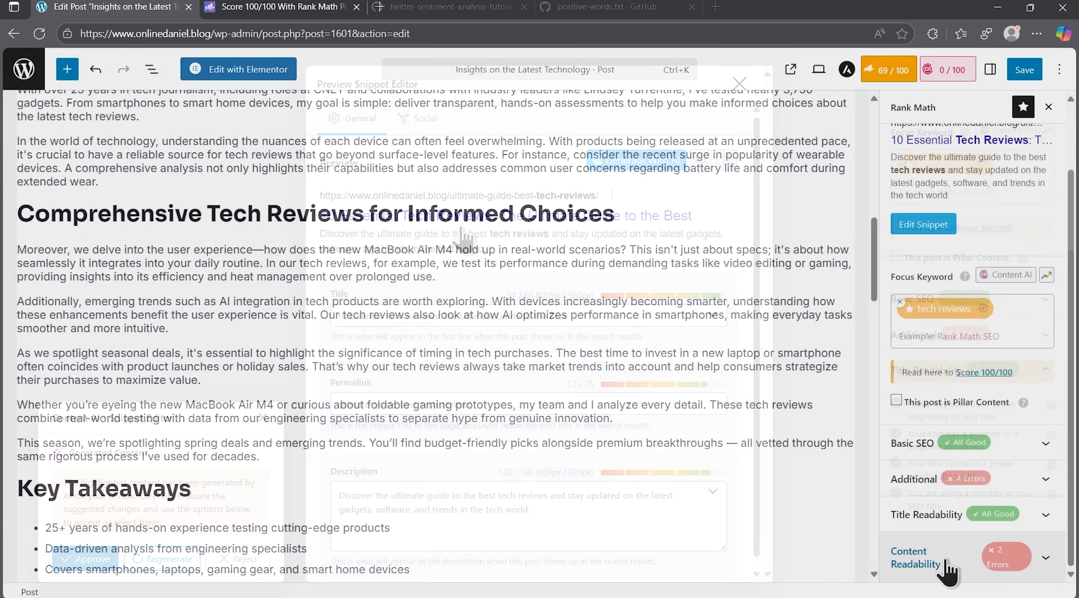
Have AI split the long paragraph under 'The Importance of Honesty' into two, reaching a score of 71
click(739, 83)
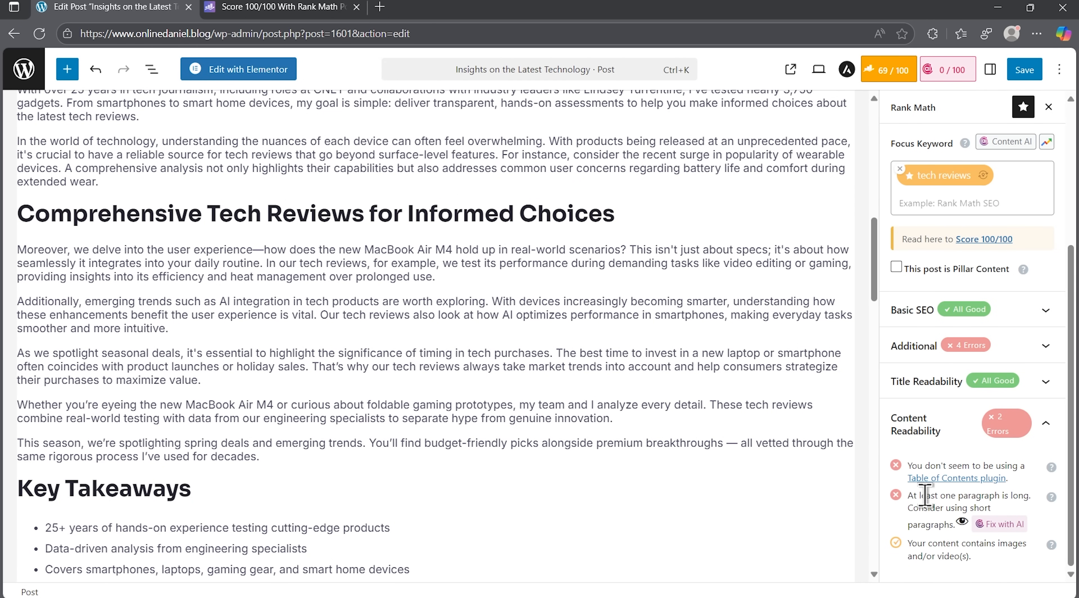
mouse_move(1025, 485)
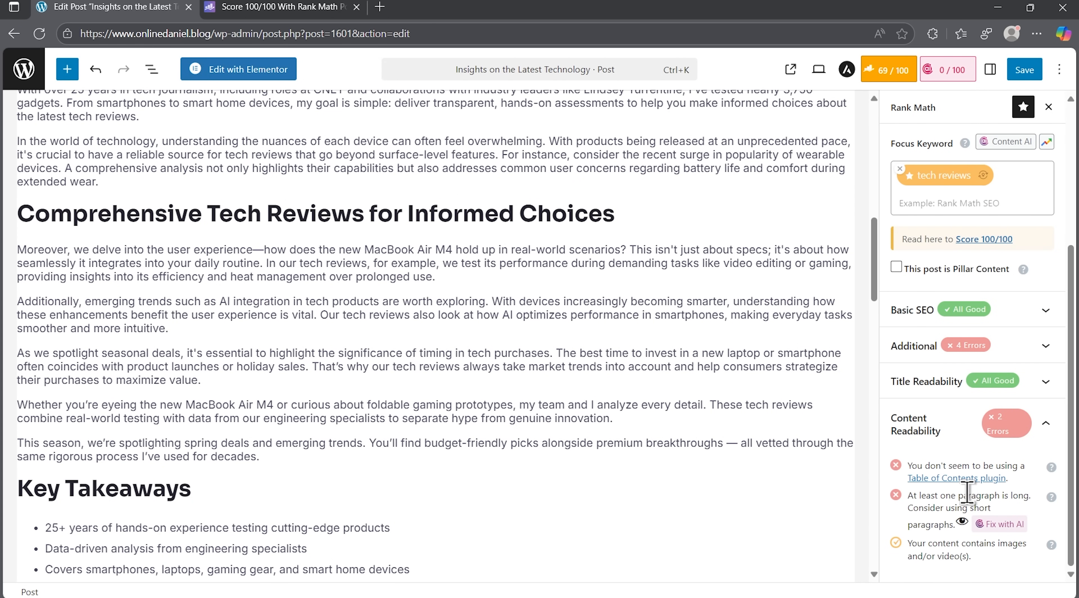
mouse_move(907, 522)
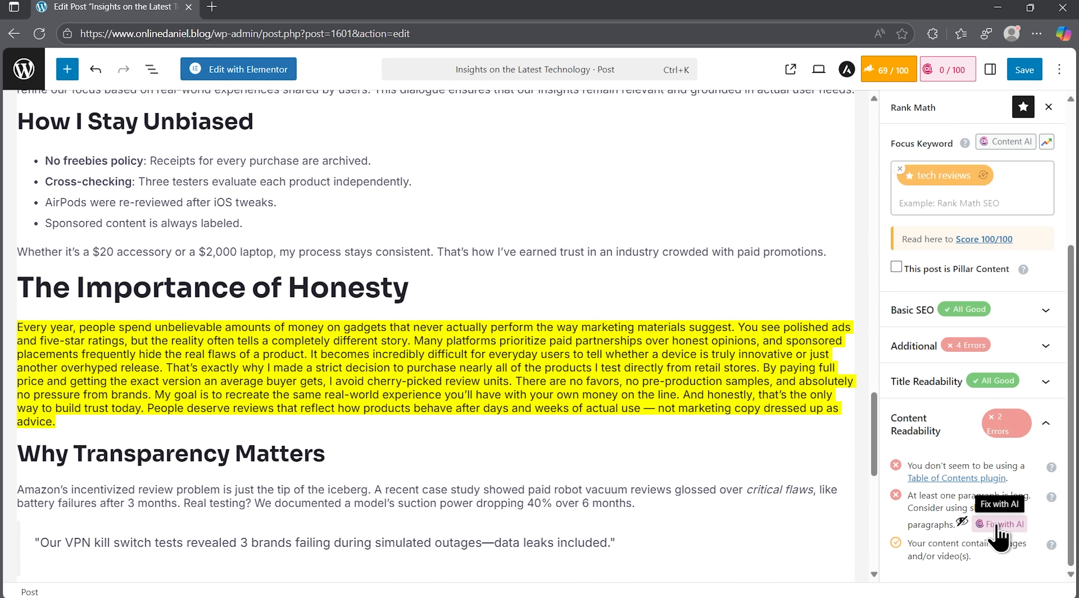
click(999, 524)
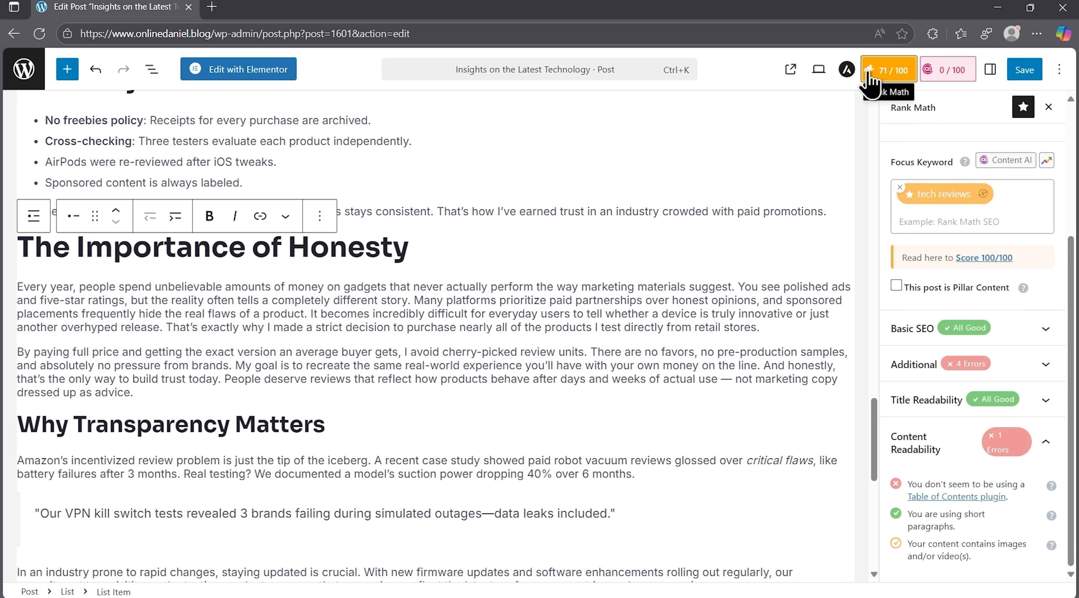
mouse_move(909, 132)
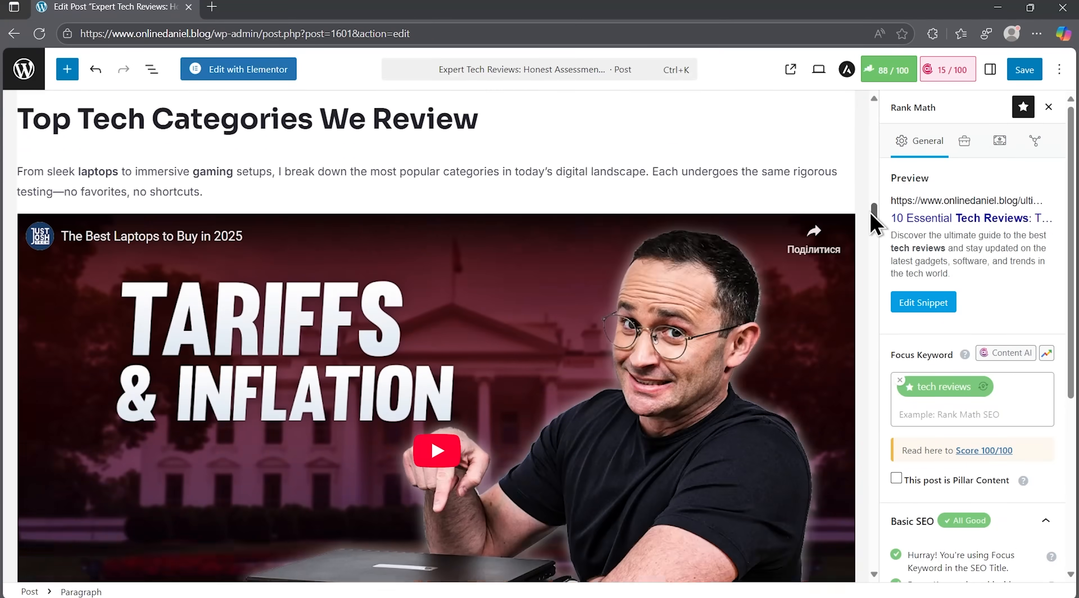
scroll(down, 3)
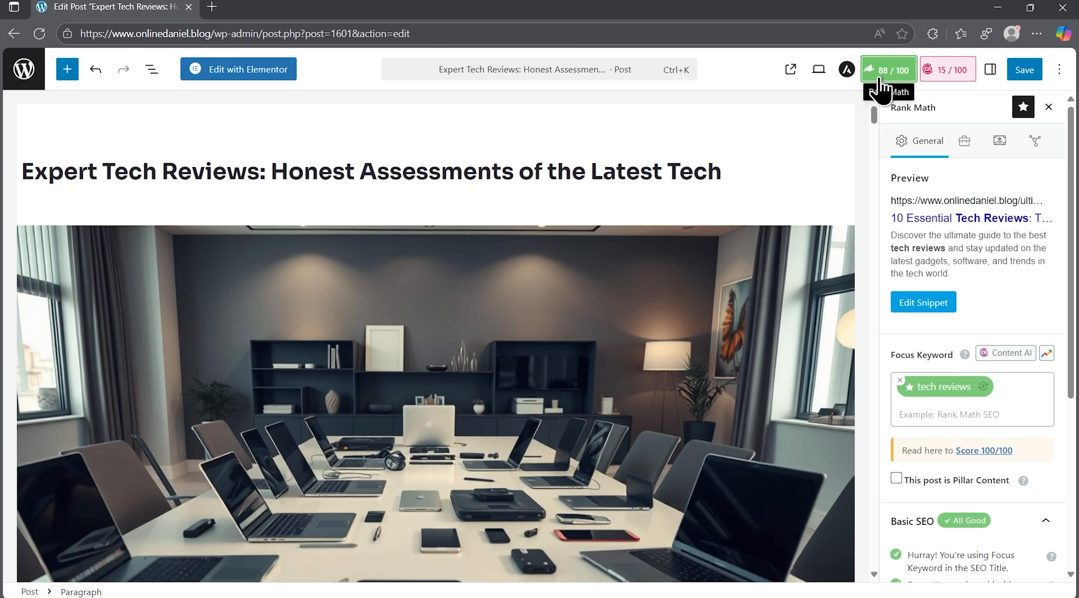
mouse_move(881, 124)
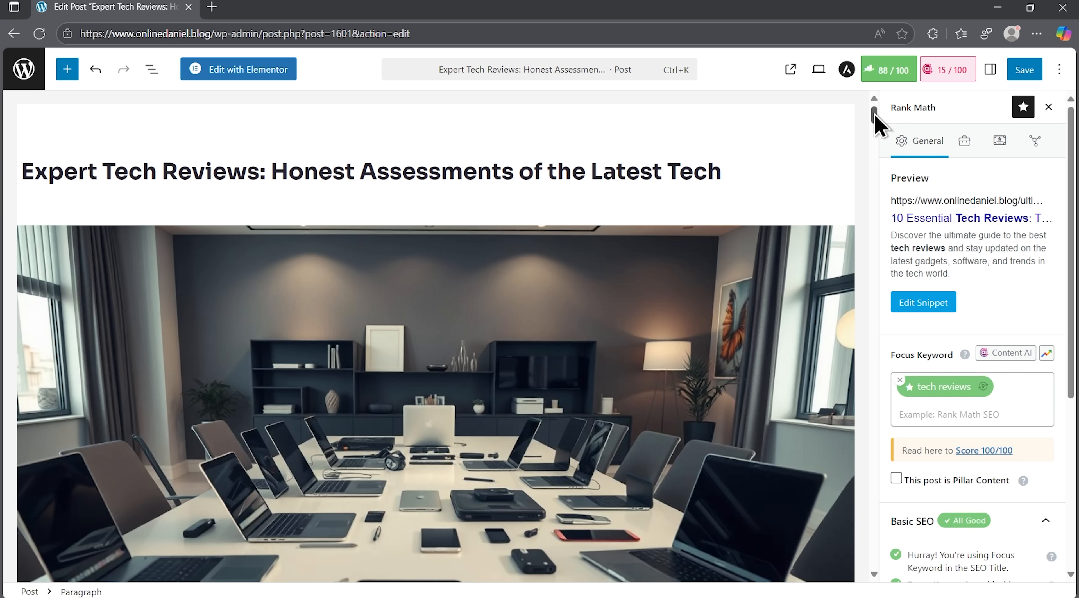
scroll(down, 3)
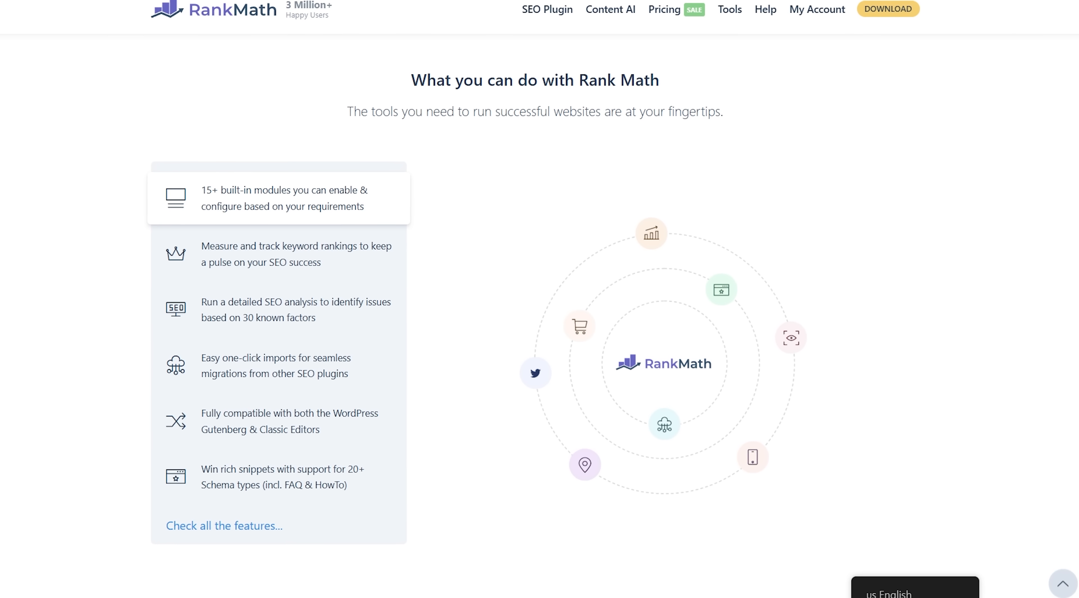
Browse the Rank Math Content AI product page and its list of benefits
click(609, 9)
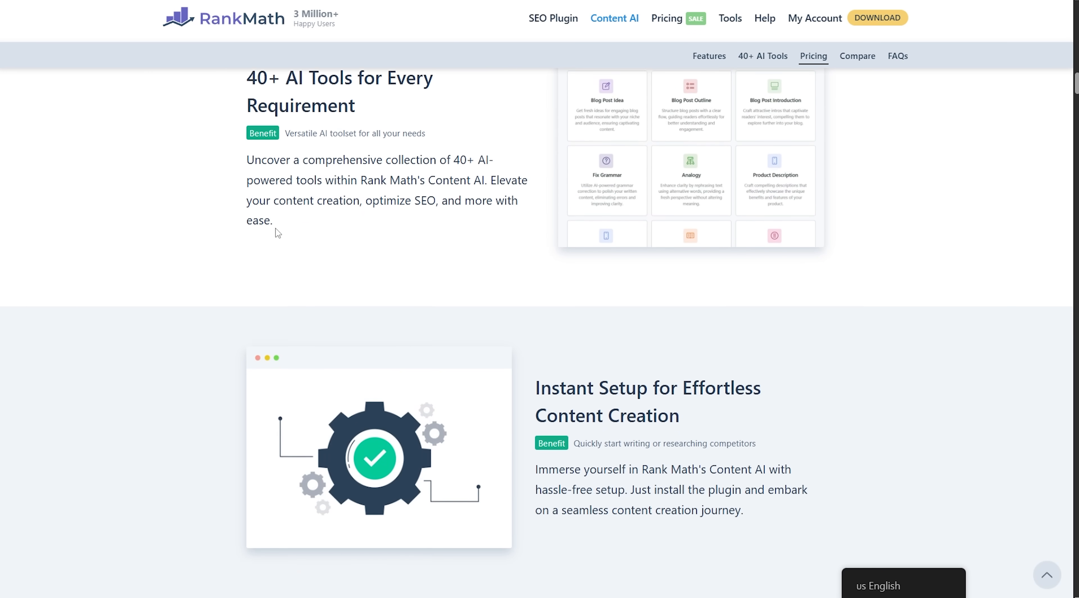
scroll(down, 3)
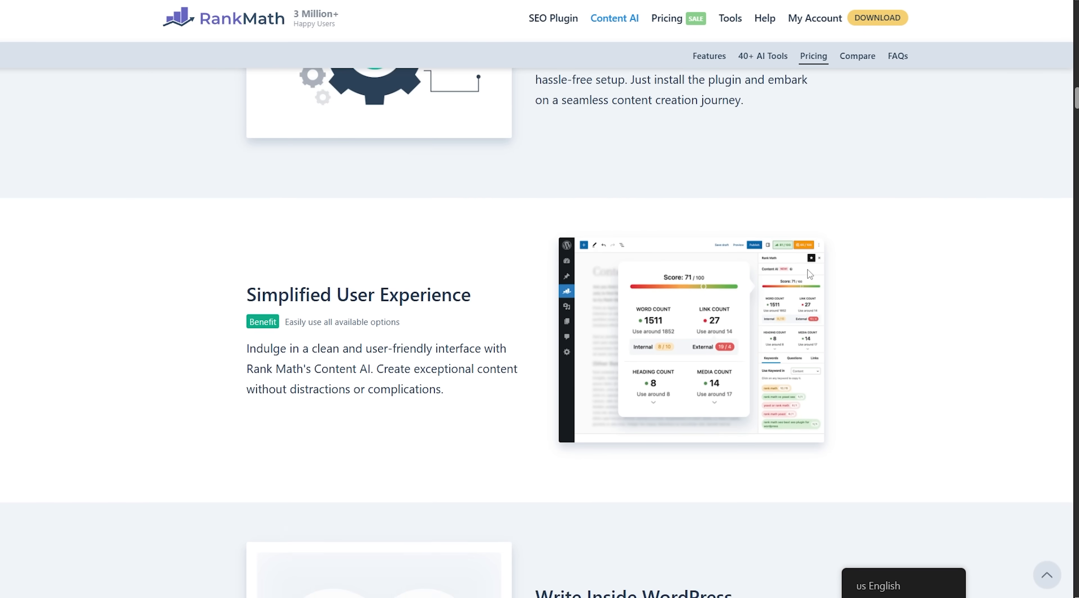
scroll(down, 3)
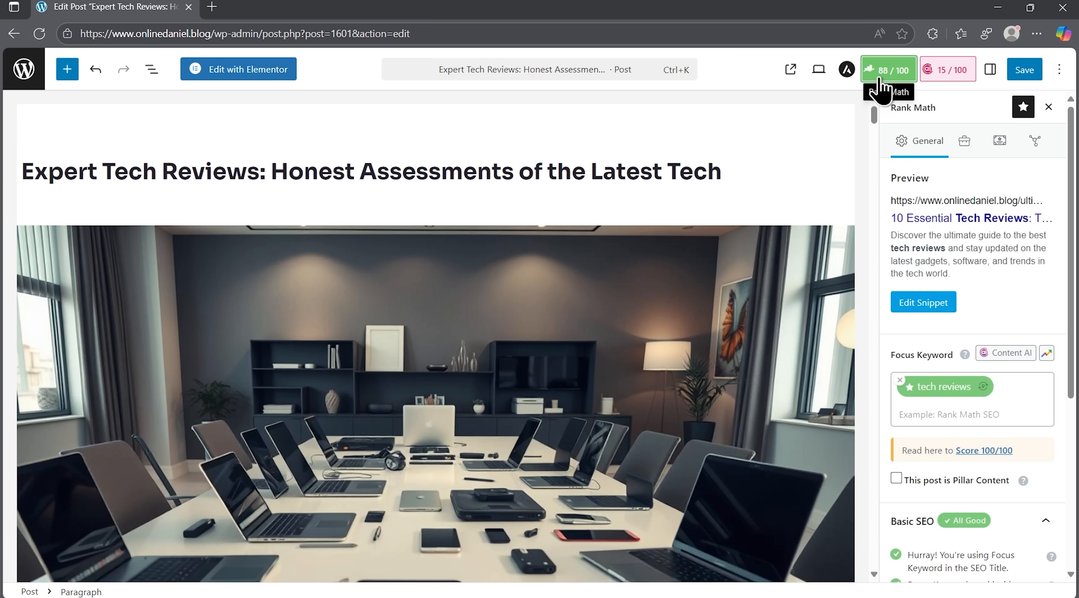
scroll(down, 3)
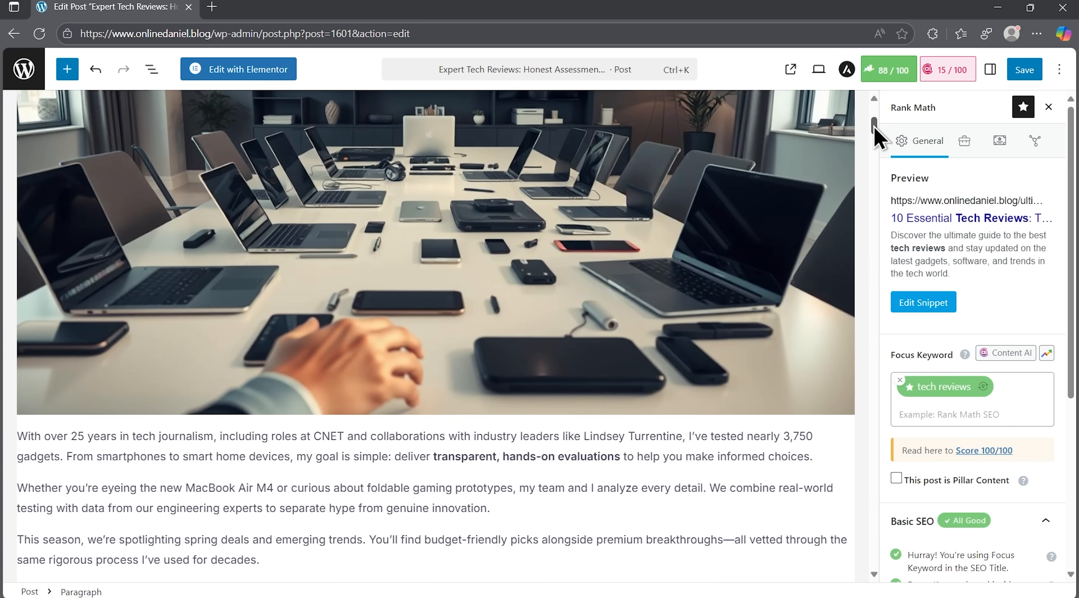